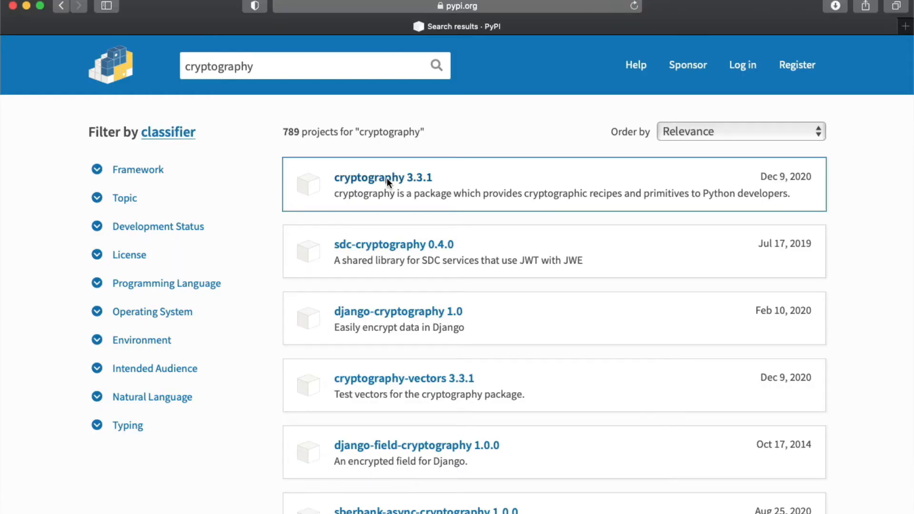
Read the cryptography 3.3.1 package page, then begin pip install cryptography in the terminal.
{"action": "left_click", "coordinate": [383, 178]}
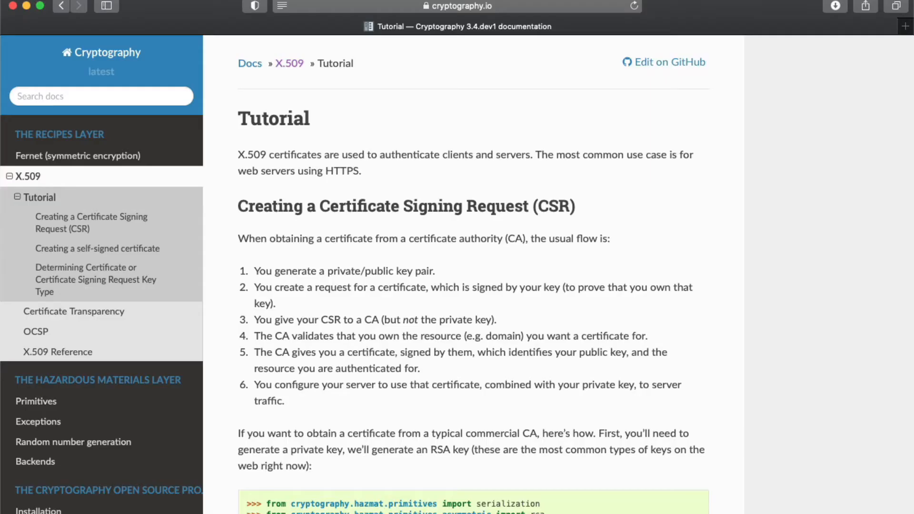
{"action": "scroll", "scroll_direction": "down", "scroll_amount": 3}
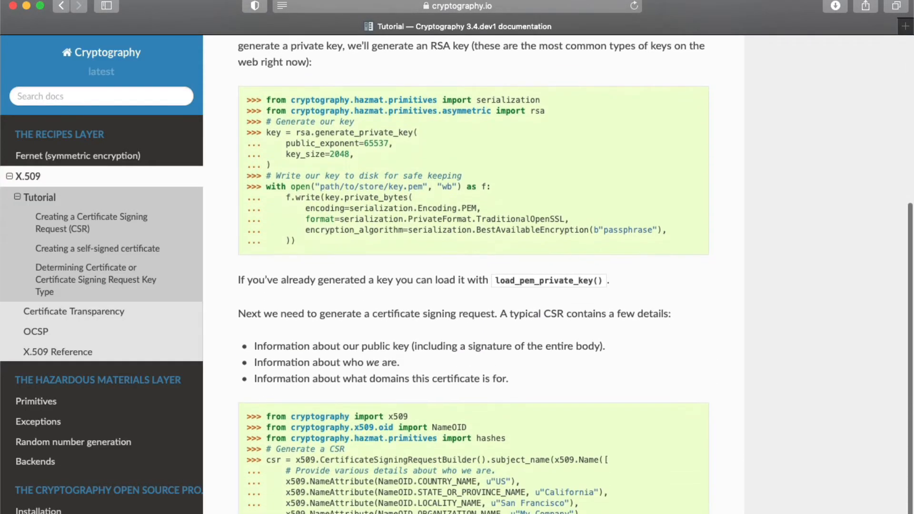
{"action": "scroll", "scroll_direction": "down", "scroll_amount": 3}
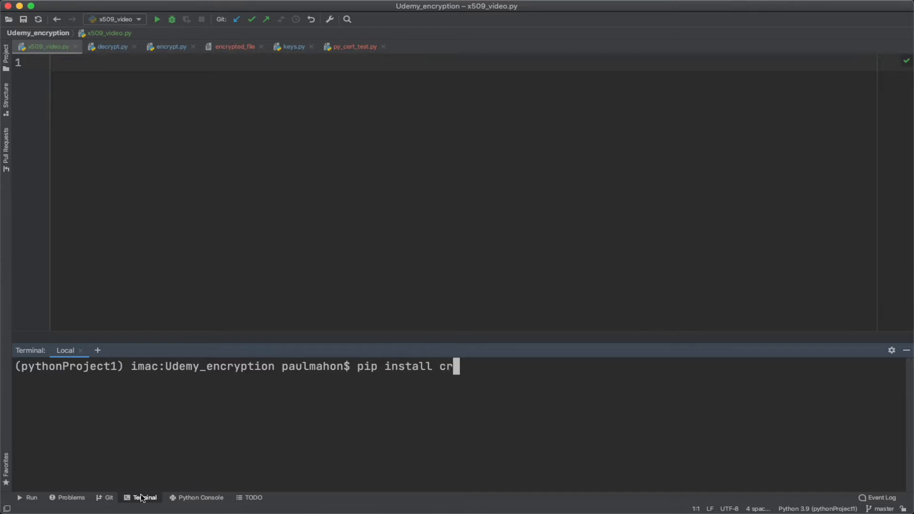
{"action": "type", "text": "yptography"}
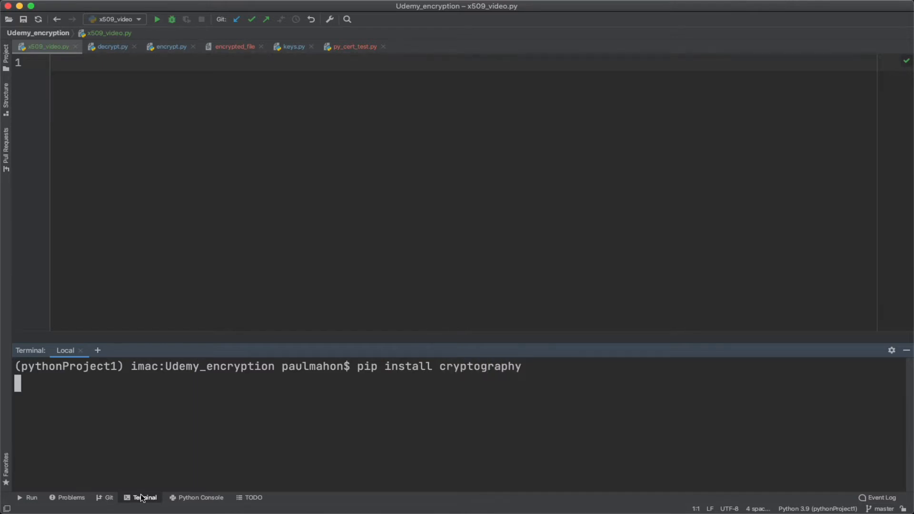
{"action": "left_click", "coordinate": [144, 497]}
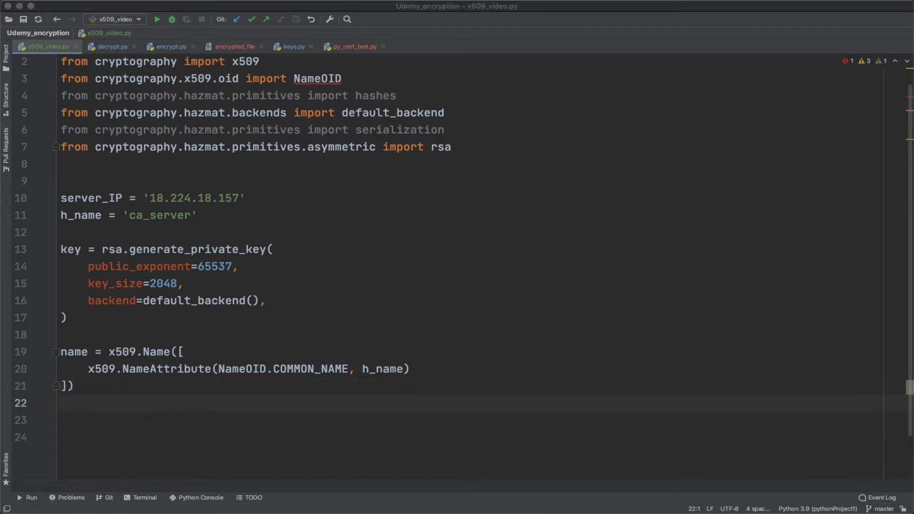
{"action": "mouse_move", "coordinate": [243, 376]}
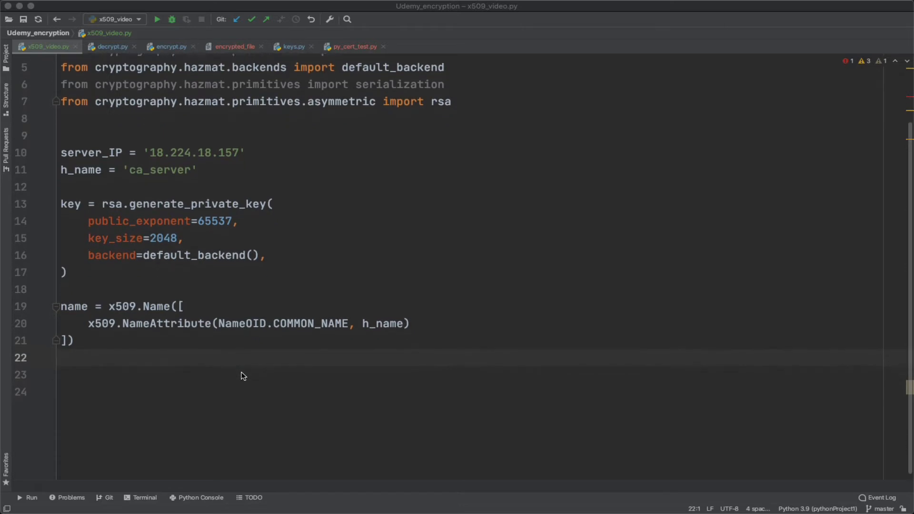
Scroll through the CertificateBuilder and PEM serialization code in x509_video.py.
{"action": "scroll", "scroll_direction": "down", "scroll_amount": 3}
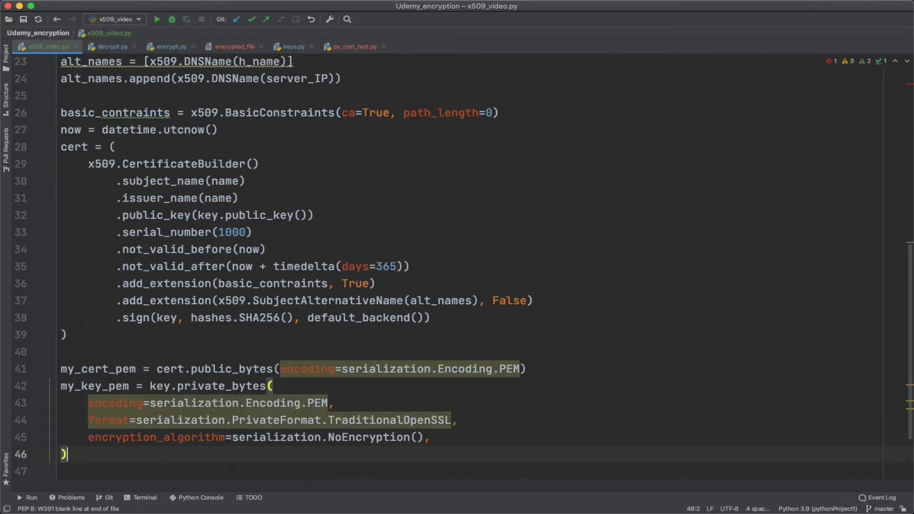
Scroll to the blocks writing test_ubuntu_new.crt and test_ubuntu_new.key.
{"action": "scroll", "scroll_direction": "down", "scroll_amount": 3}
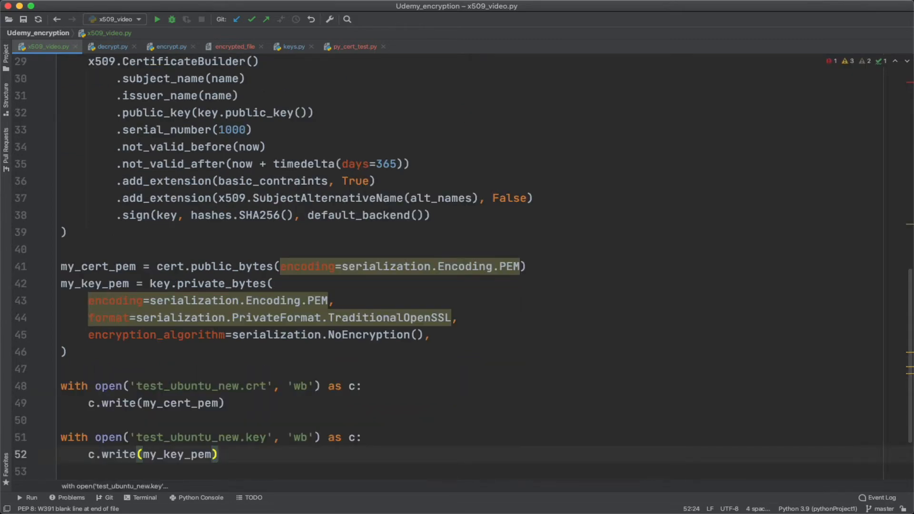
{"action": "scroll", "scroll_direction": "down", "scroll_amount": 3}
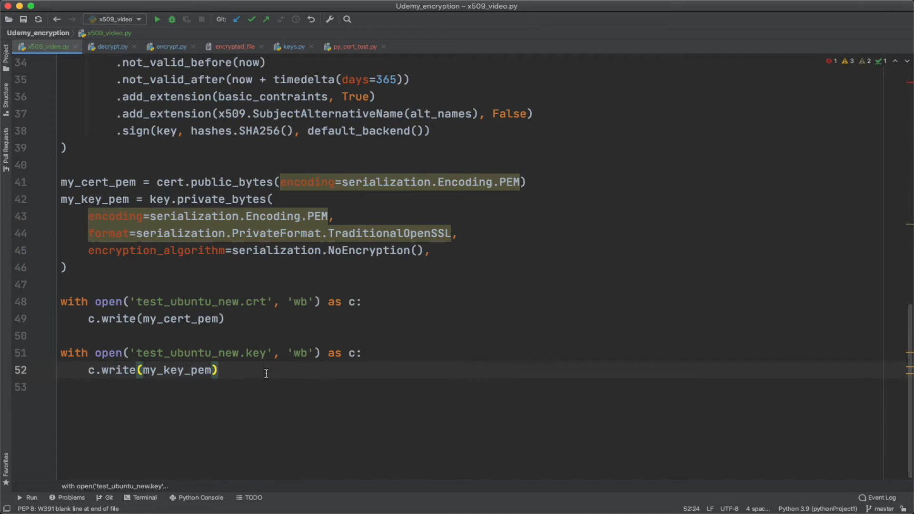
{"action": "mouse_move", "coordinate": [12, 93]}
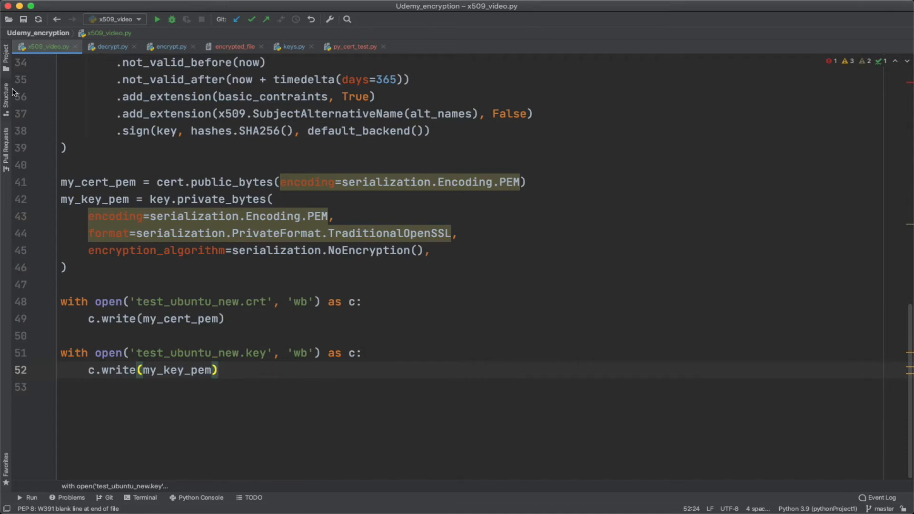
Show the project tree and run x509_video to generate the certificate and key files.
{"action": "left_click", "coordinate": [6, 55]}
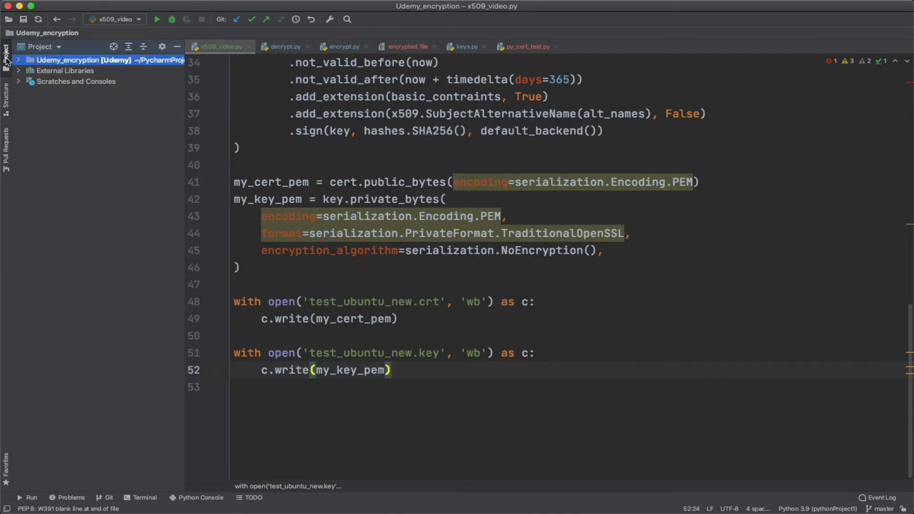
{"action": "mouse_move", "coordinate": [630, 282]}
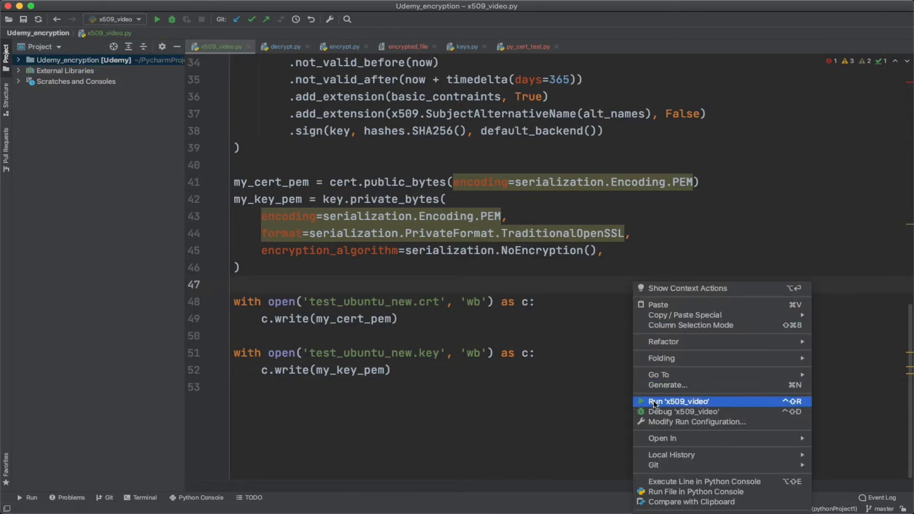
{"action": "left_click", "coordinate": [676, 401]}
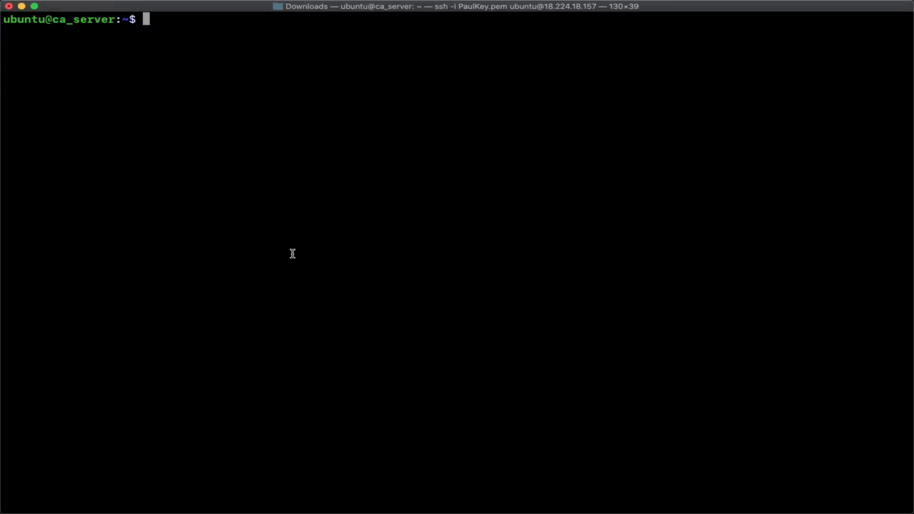
Run sudo systemctl status apache2 on the remote server.
{"action": "type", "text": "sudo"}
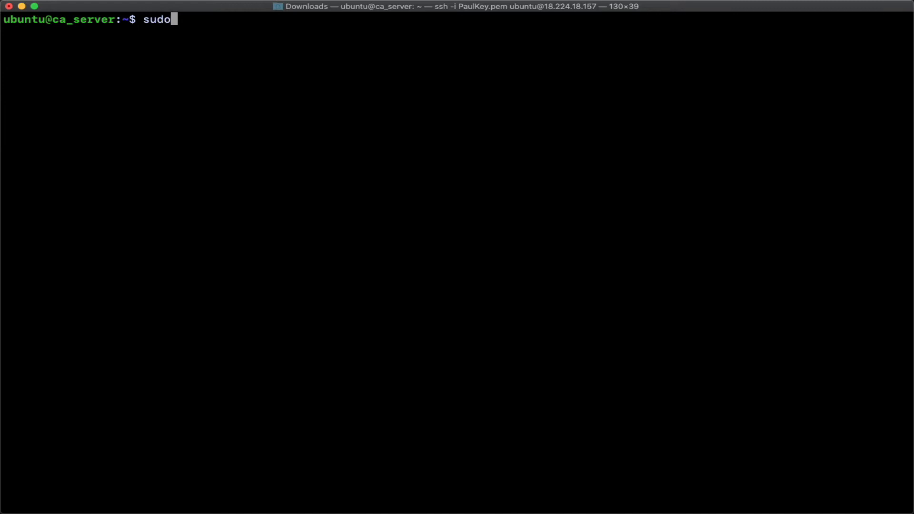
{"action": "type", "text": "systemc"}
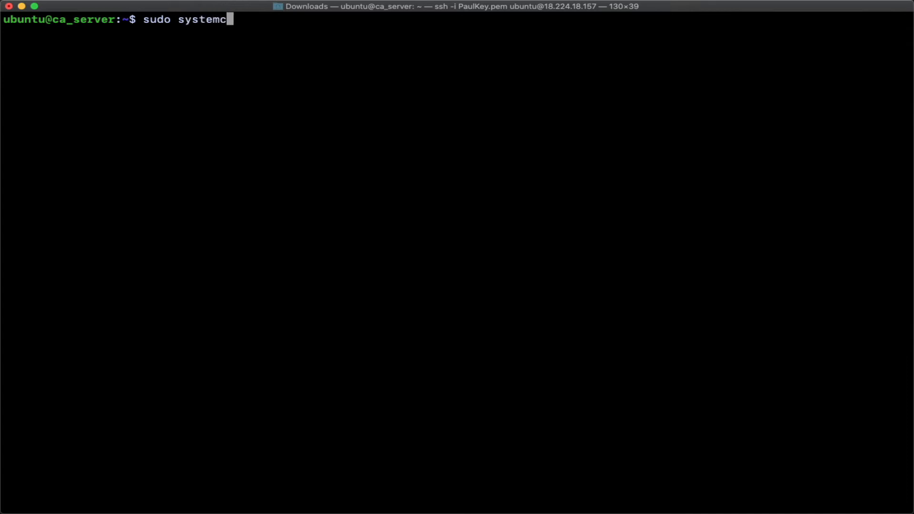
{"action": "type", "text": "tl status"}
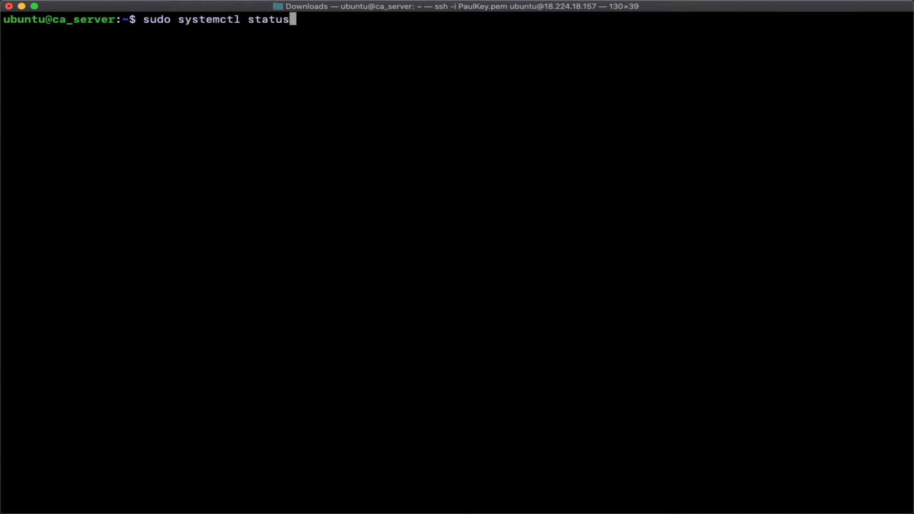
{"action": "type", "text": "apache2"}
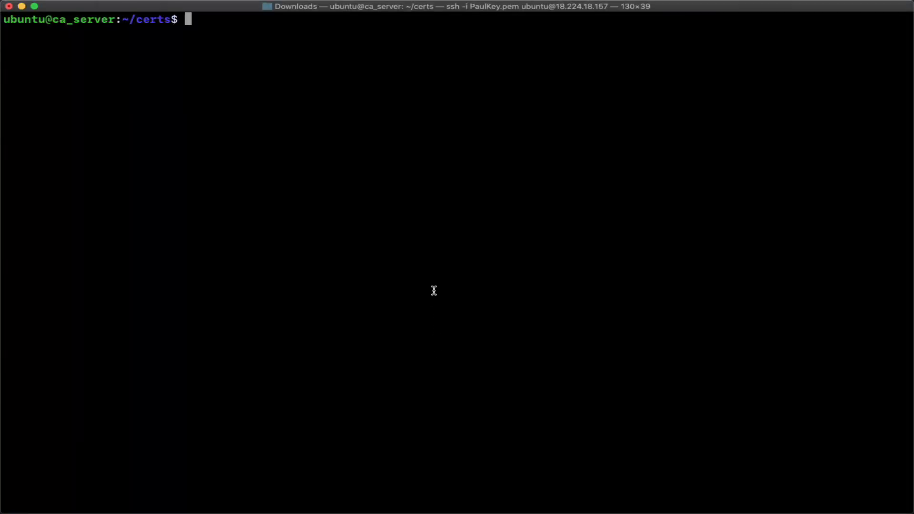
List the certs folder and move test_ubuntu_new.key into /etc/ssl/private with sudo mv.
{"action": "type", "text": "ls"}
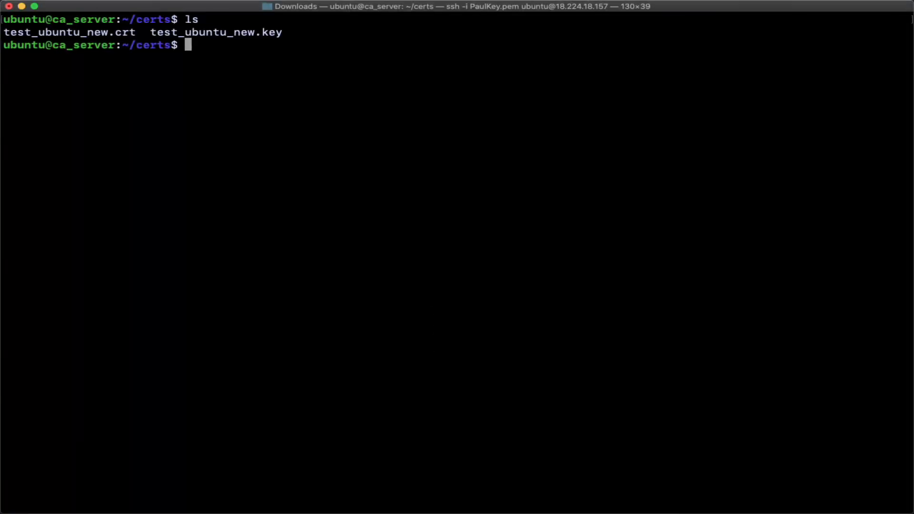
{"action": "type", "text": "sudo mv"}
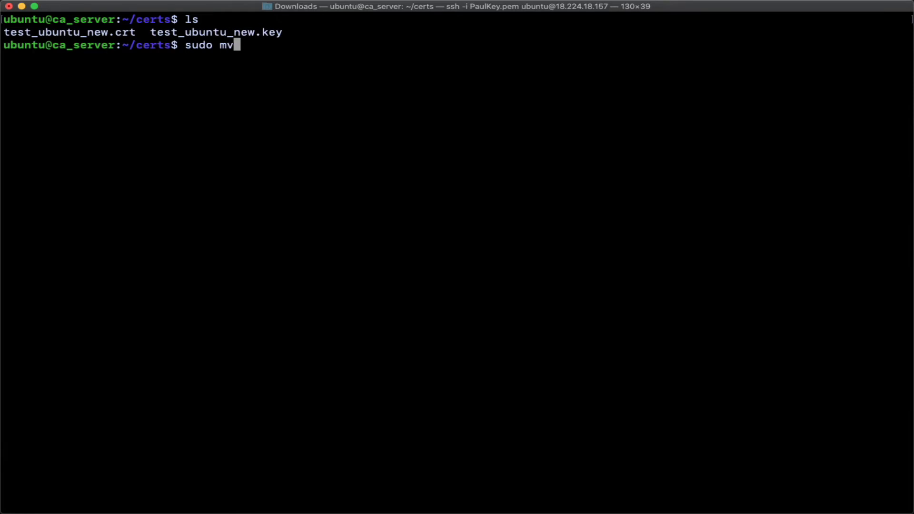
{"action": "type", "text": "test_ubuntu_new.key"}
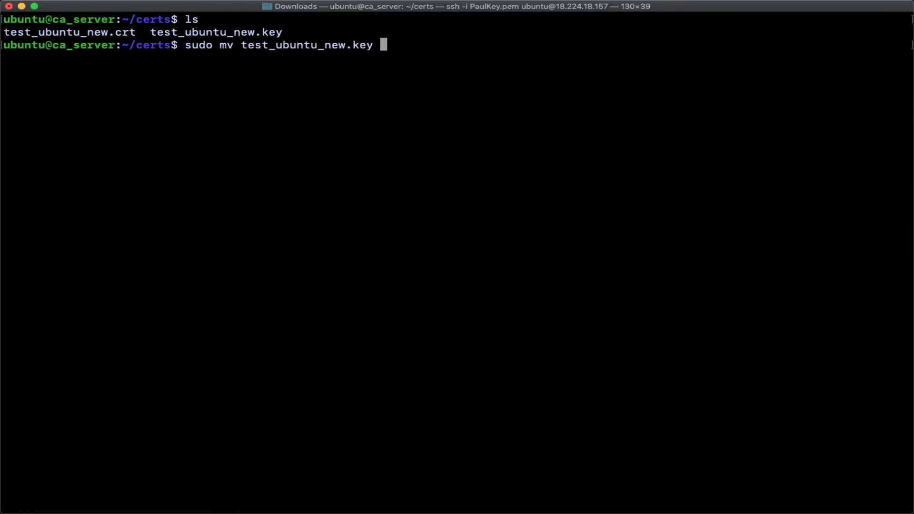
{"action": "type", "text": "/etc/ssl/private"}
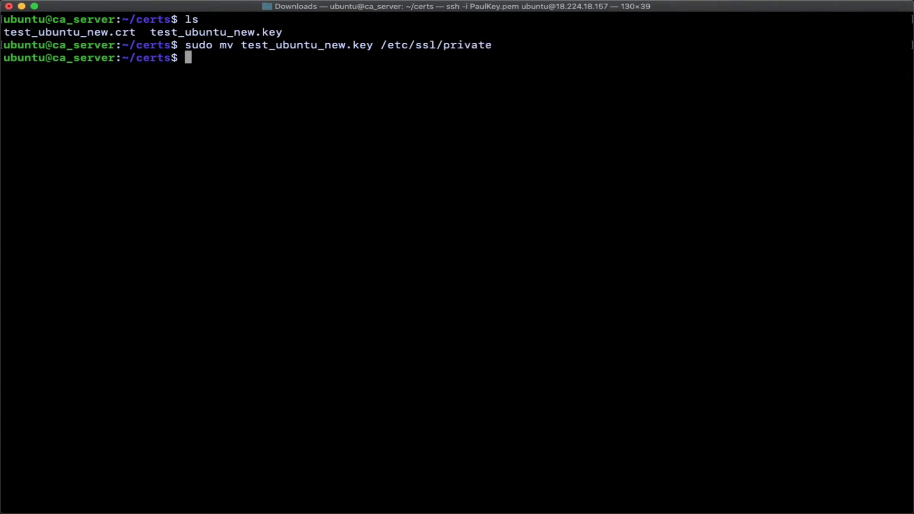
Copy test_ubuntu_new.crt into /etc/ssl/certs with sudo cp.
{"action": "type", "text": "cp"}
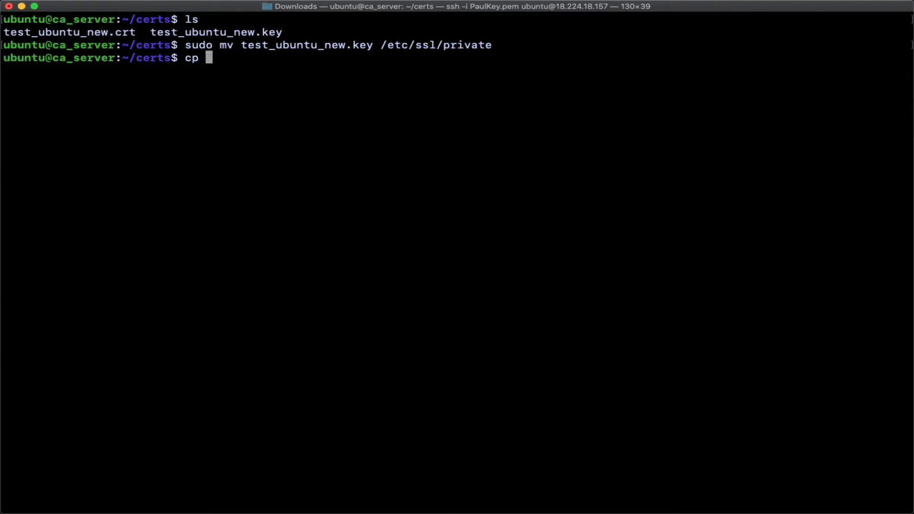
{"action": "type", "text": "test_ubuntu_new.crt"}
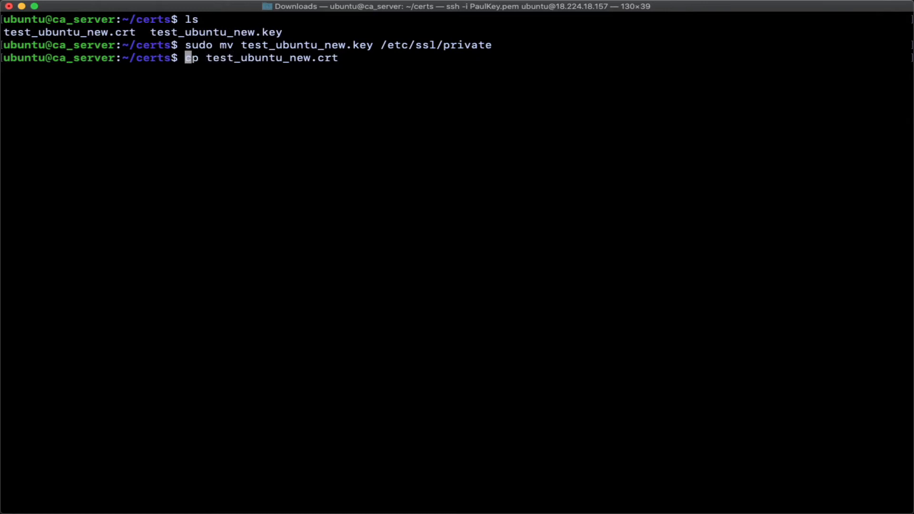
{"action": "type", "text": "sudo"}
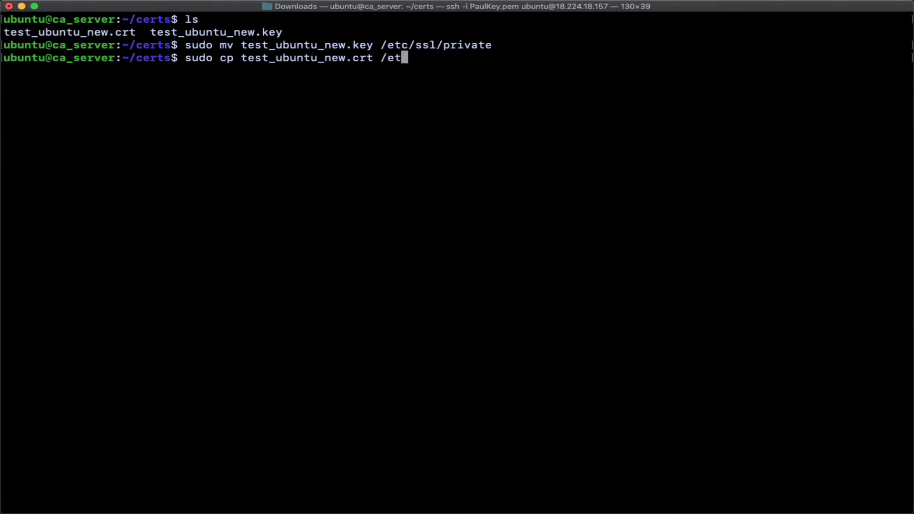
{"action": "type", "text": "c/ssl/cert"}
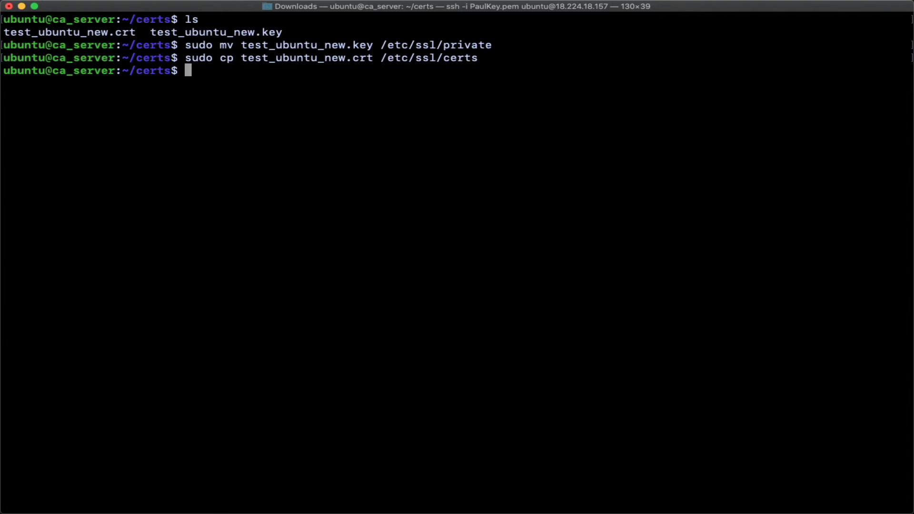
{"action": "type", "text": "sudo vim"}
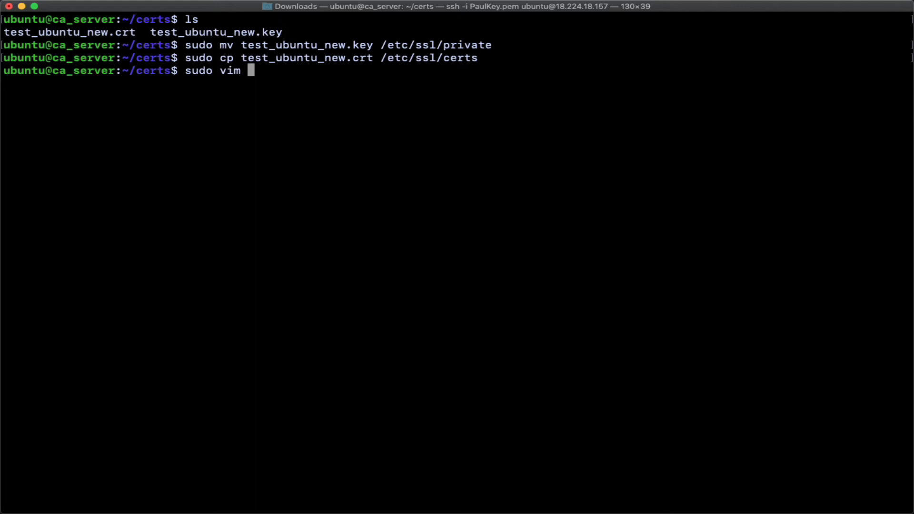
Edit /etc/apache2/sites-available/default-ssl.conf in sudo vim to set the certificate and key paths.
{"action": "type", "text": "/etc/a"}
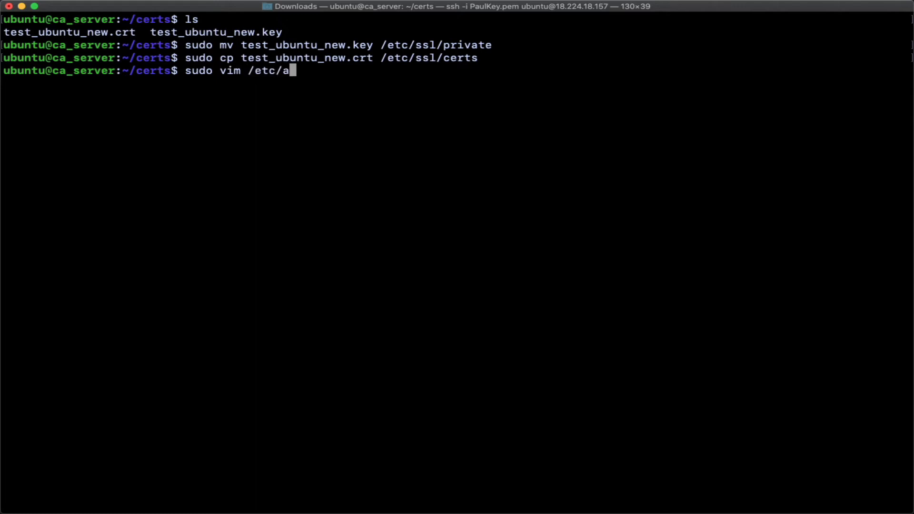
{"action": "type", "text": "pache2/"}
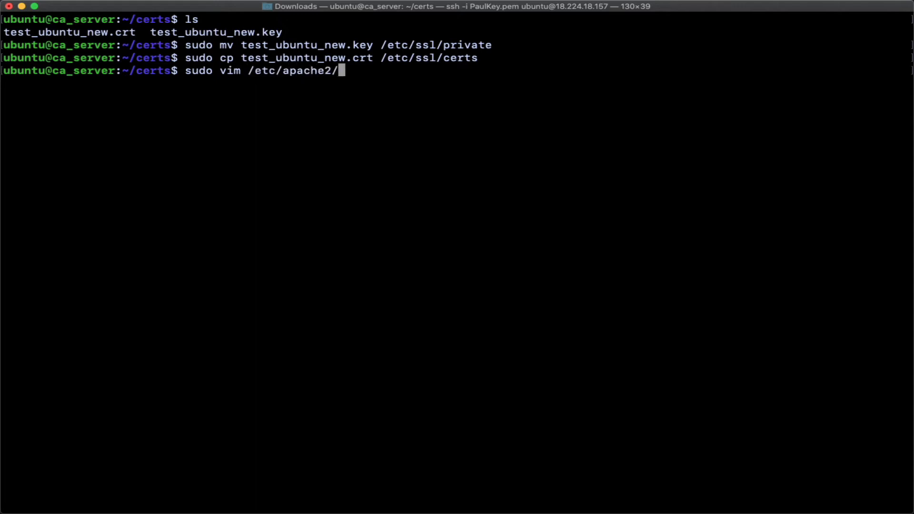
{"action": "type", "text": "sit"}
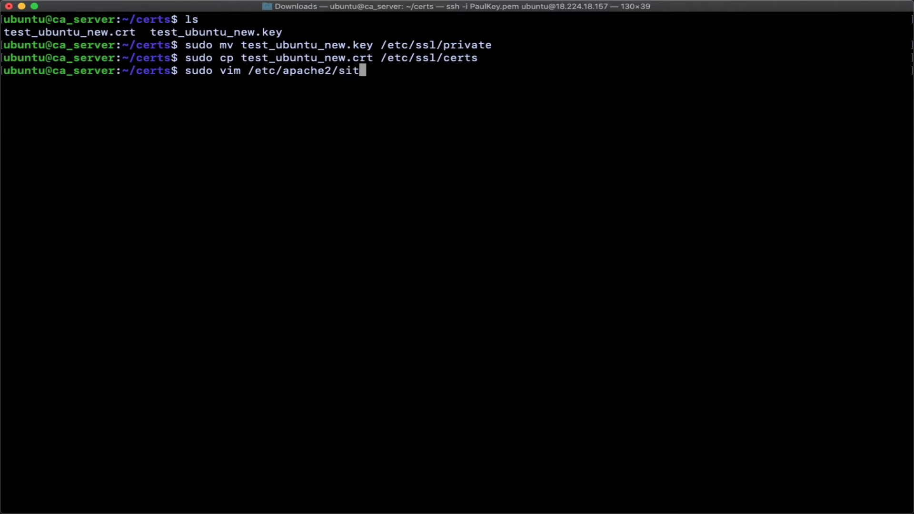
{"action": "type", "text": "es-available/"}
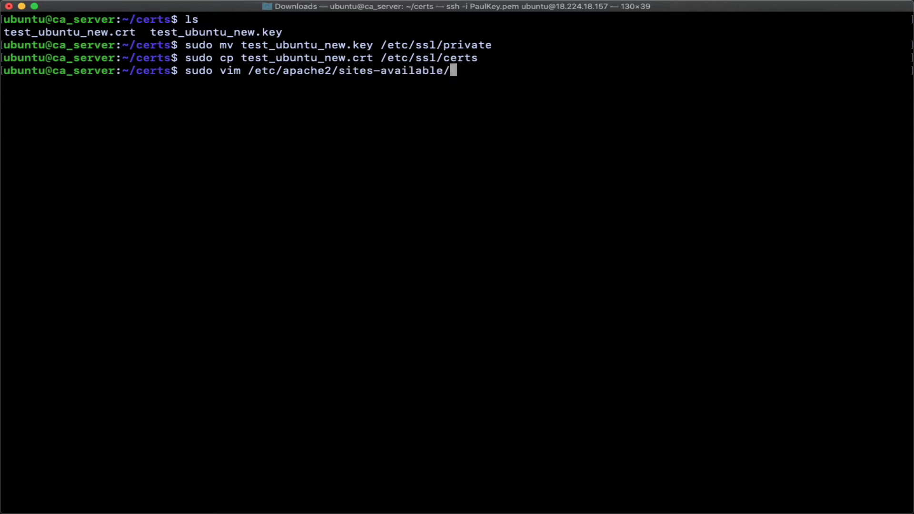
{"action": "type", "text": "default-ssl.conf"}
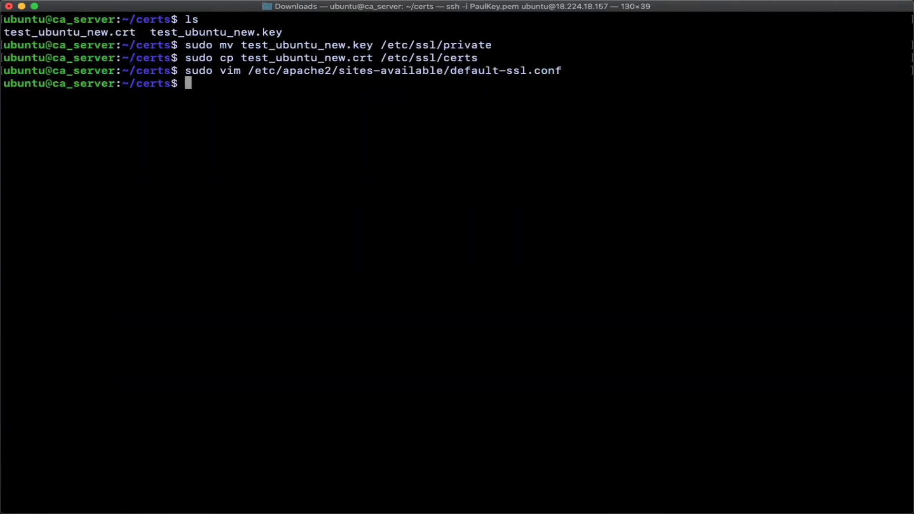
Enable the ssl and headers modules and the default-ssl site with a2enmod and a2ensite.
{"action": "type", "text": "a2"}
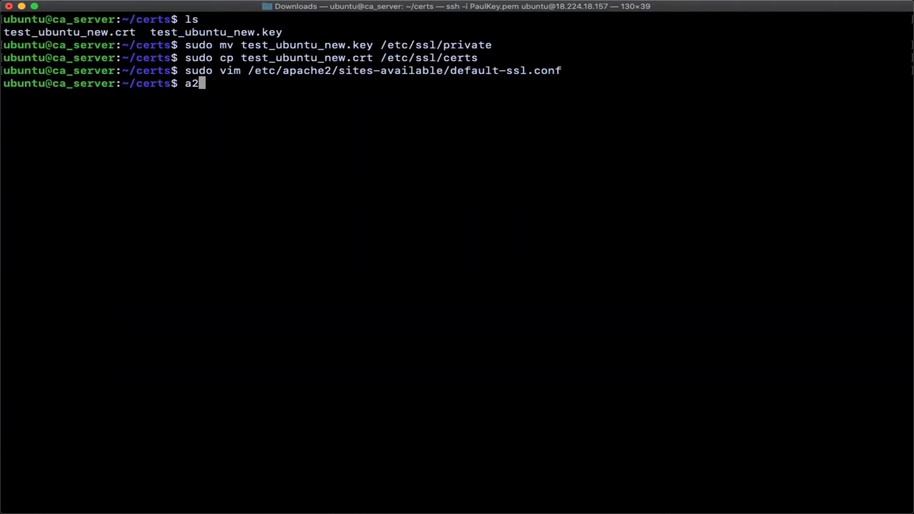
{"action": "type", "text": "enmod ssl"}
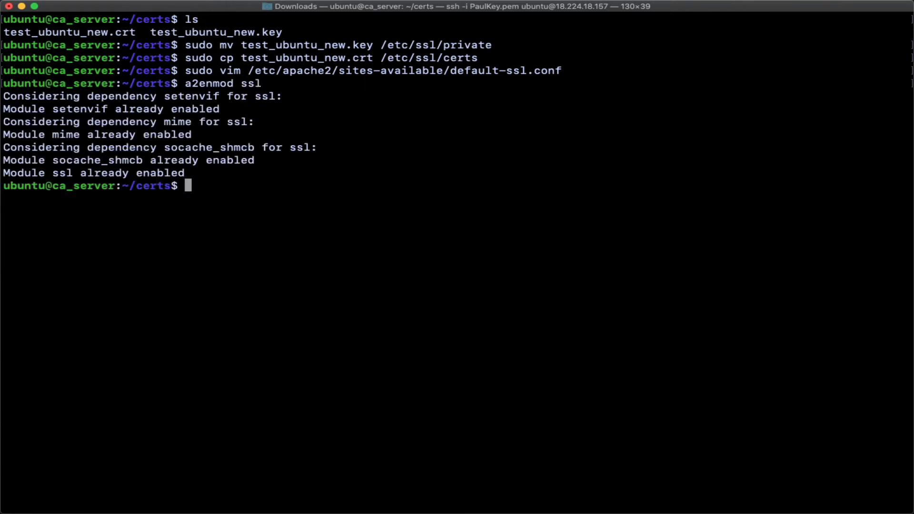
{"action": "type", "text": "a2enmod"}
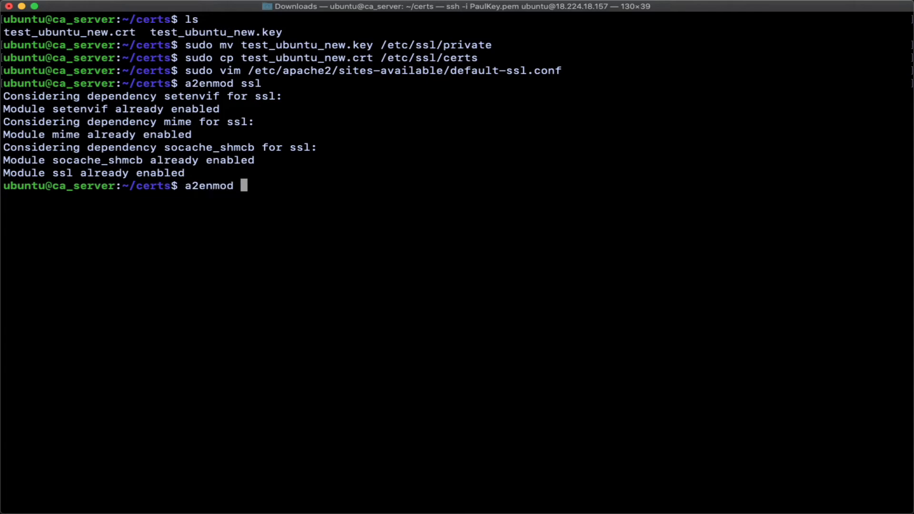
{"action": "type", "text": "headers"}
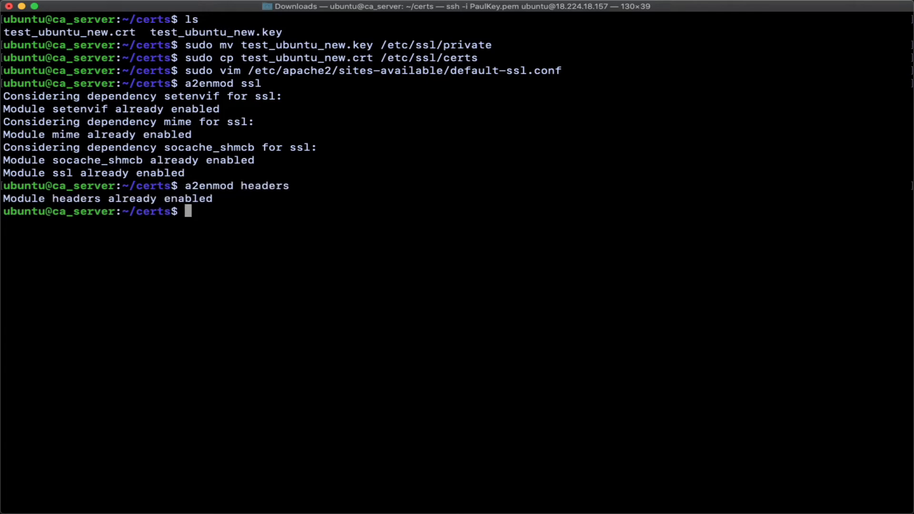
{"action": "type", "text": "at"}
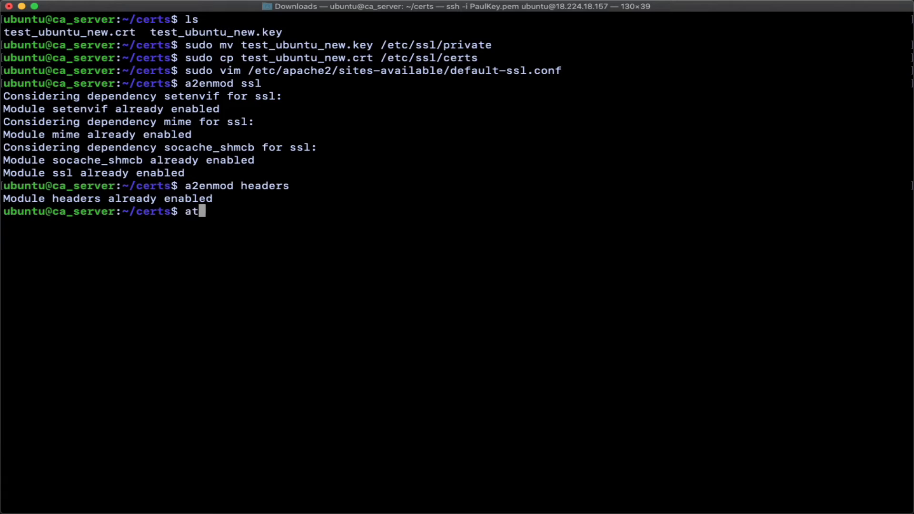
{"action": "type", "text": "site"}
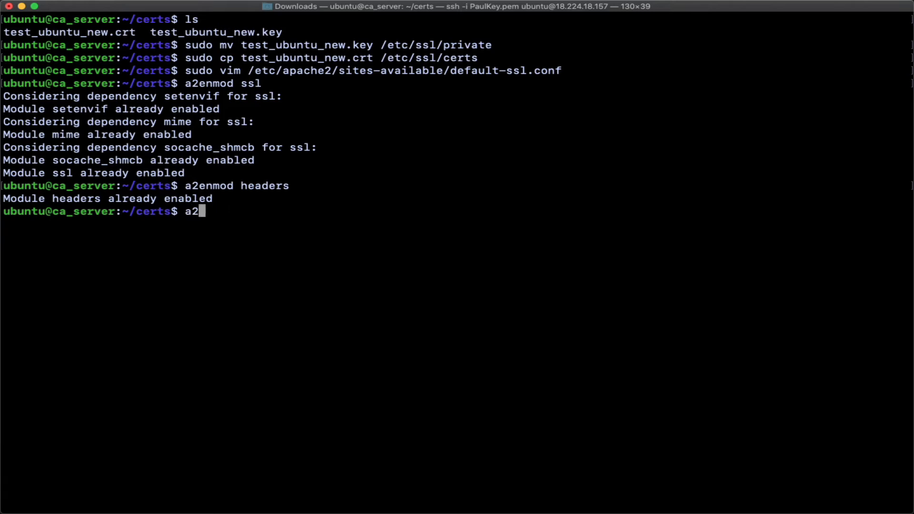
{"action": "type", "text": "ensite default-ssl.conf"}
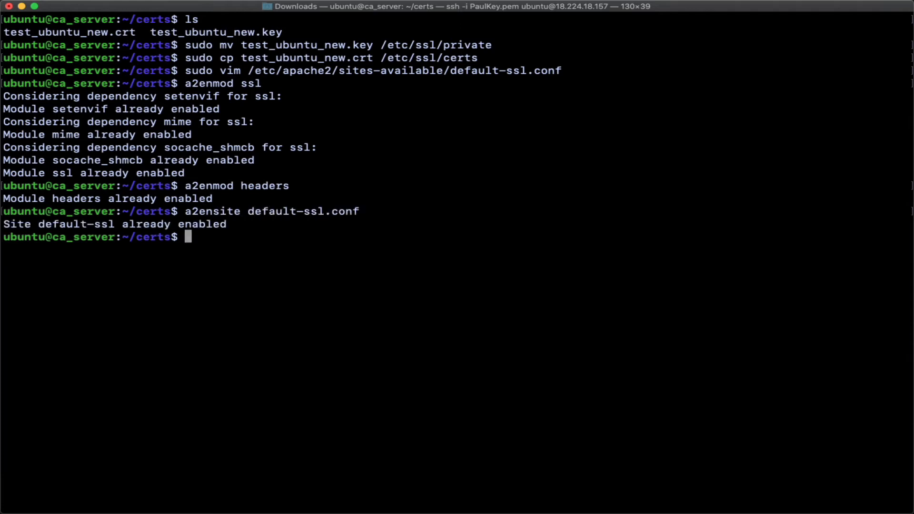
Restart Apache with sudo systemctl restart apache2.
{"action": "type", "text": "system"}
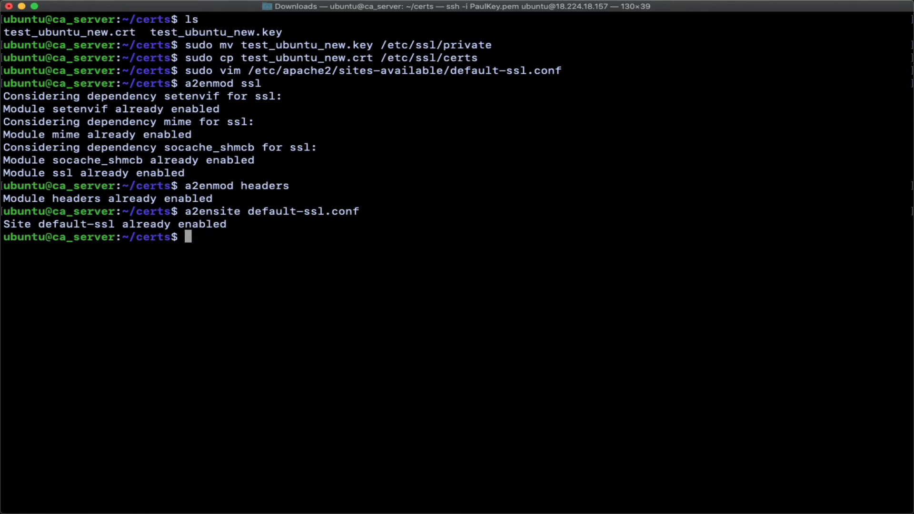
{"action": "type", "text": "sudo systemctl re"}
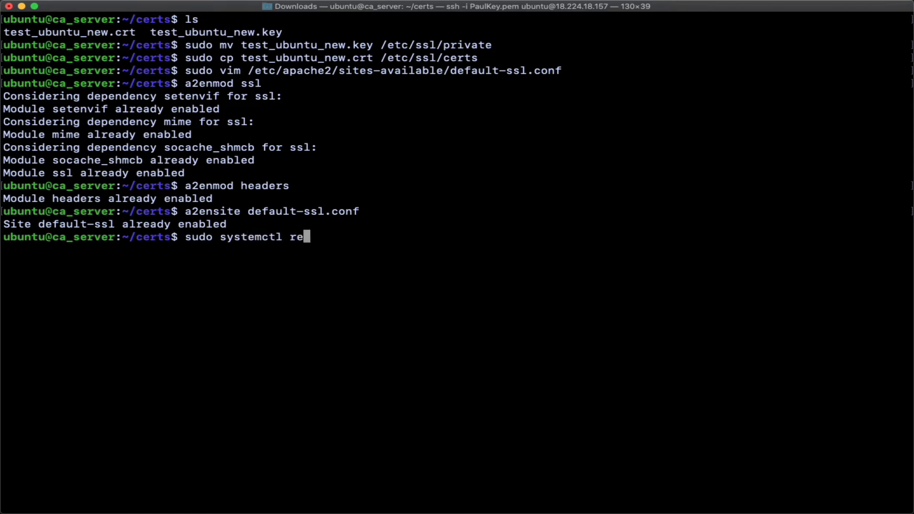
{"action": "type", "text": "start"}
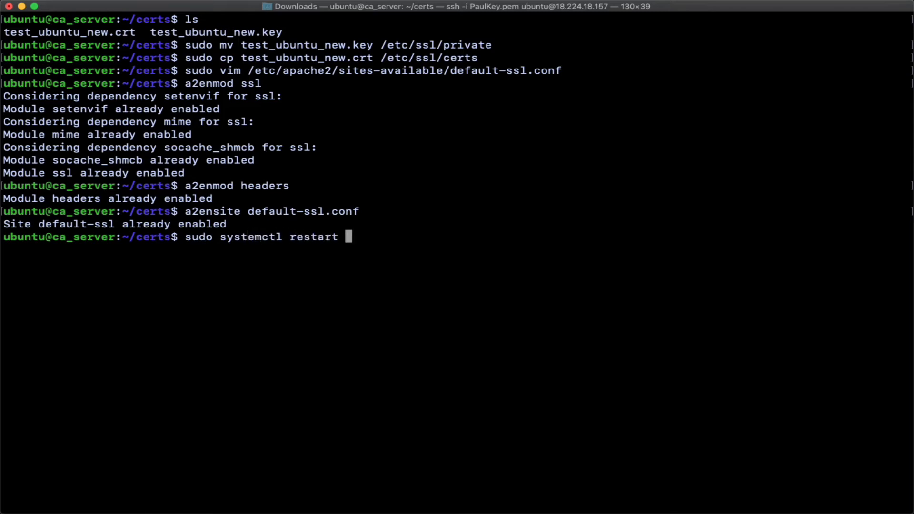
{"action": "type", "text": "apache2"}
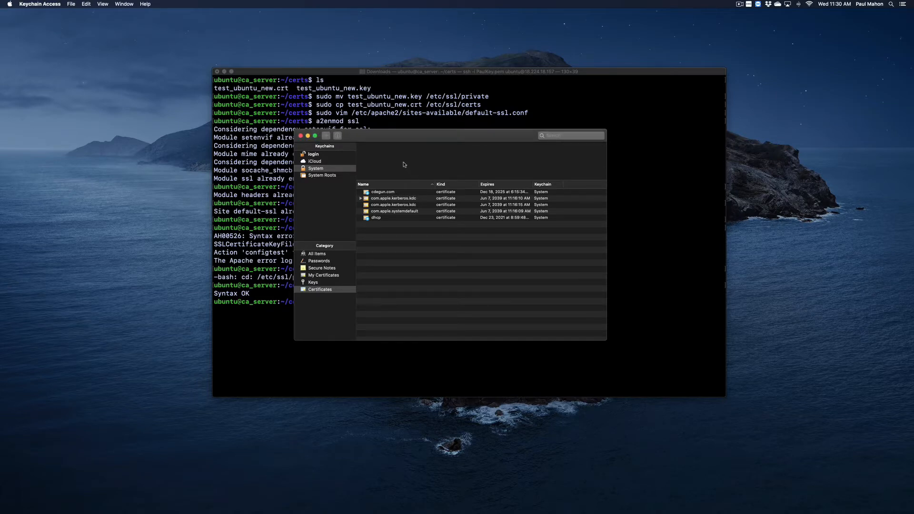
Import test_ubuntu_new.crt into the System keychain, authorizing with the password.
{"action": "left_click", "coordinate": [71, 4]}
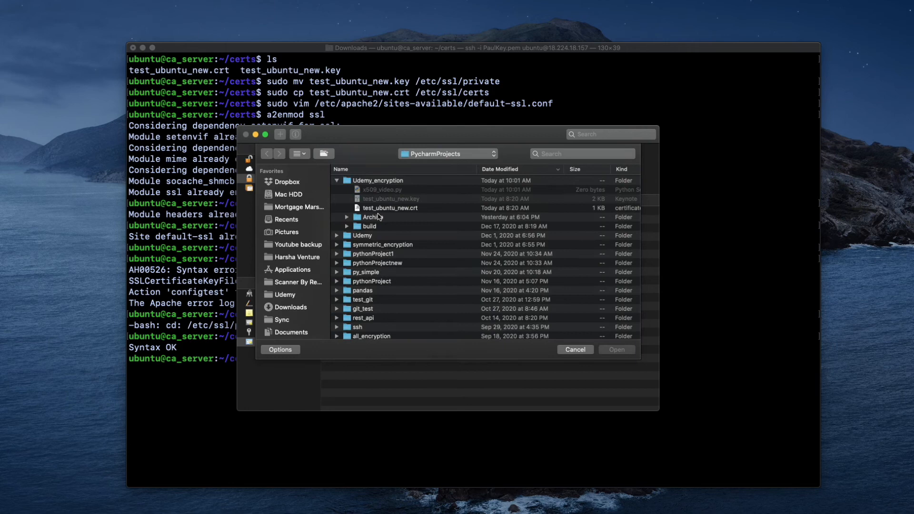
{"action": "left_click", "coordinate": [391, 208]}
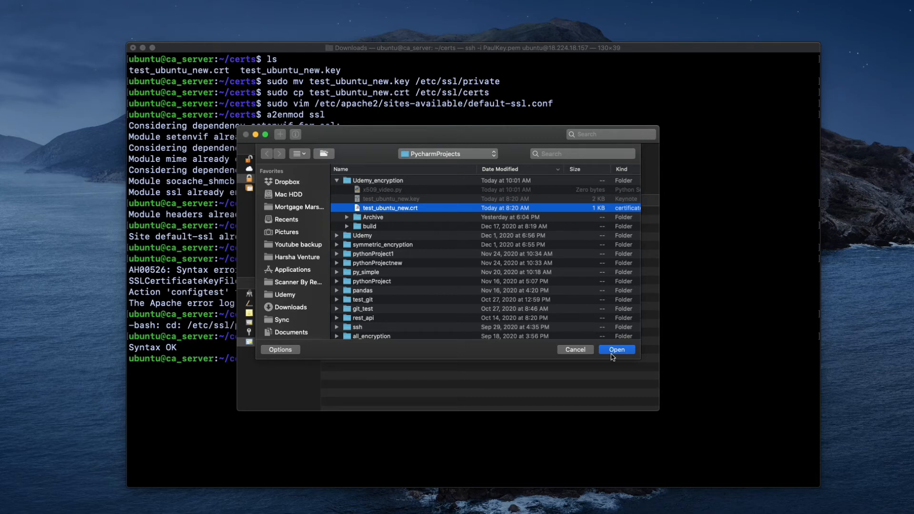
{"action": "left_click", "coordinate": [615, 350]}
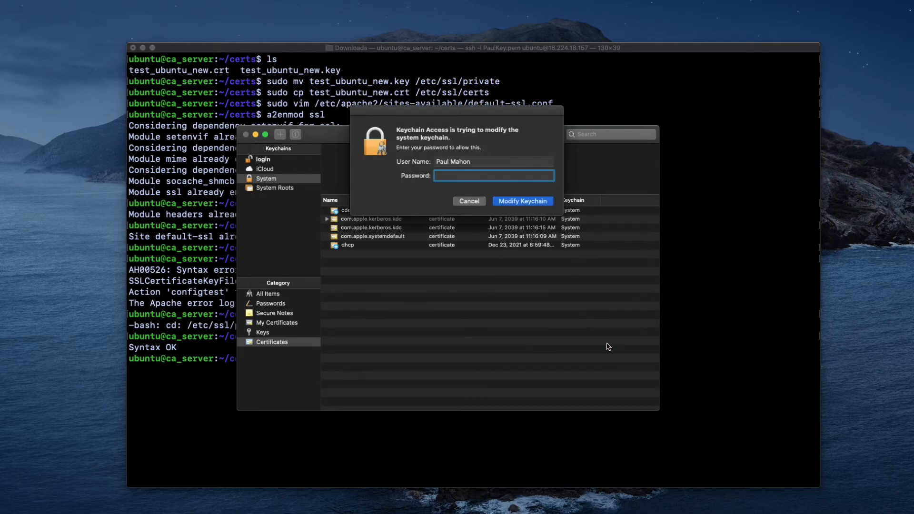
{"action": "type", "text": "•••••"}
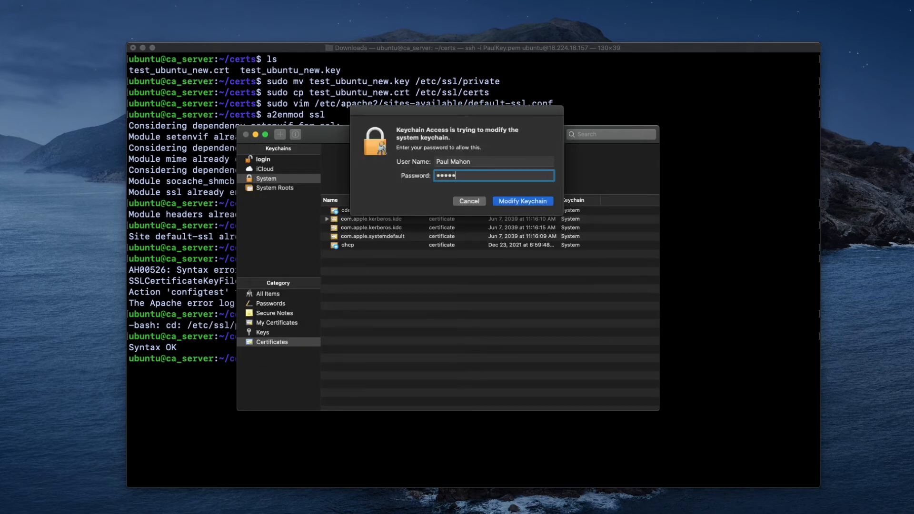
{"action": "left_click", "coordinate": [523, 200]}
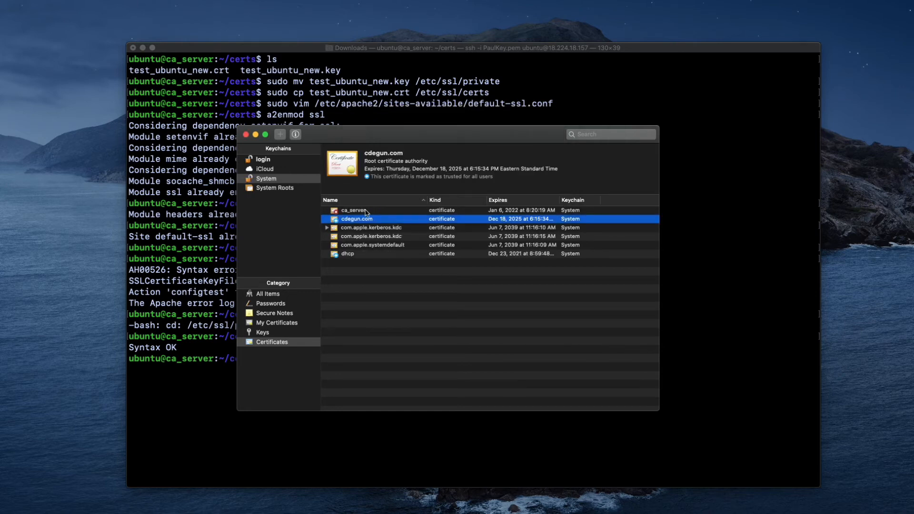
Set the ca_server root certificate to Always Trust and authorize the change.
{"action": "double_click", "coordinate": [354, 209]}
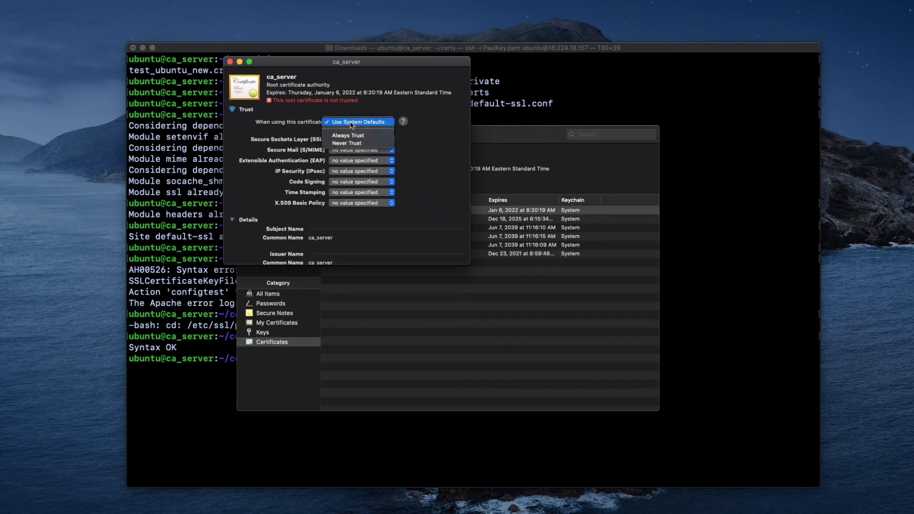
{"action": "left_click", "coordinate": [348, 136]}
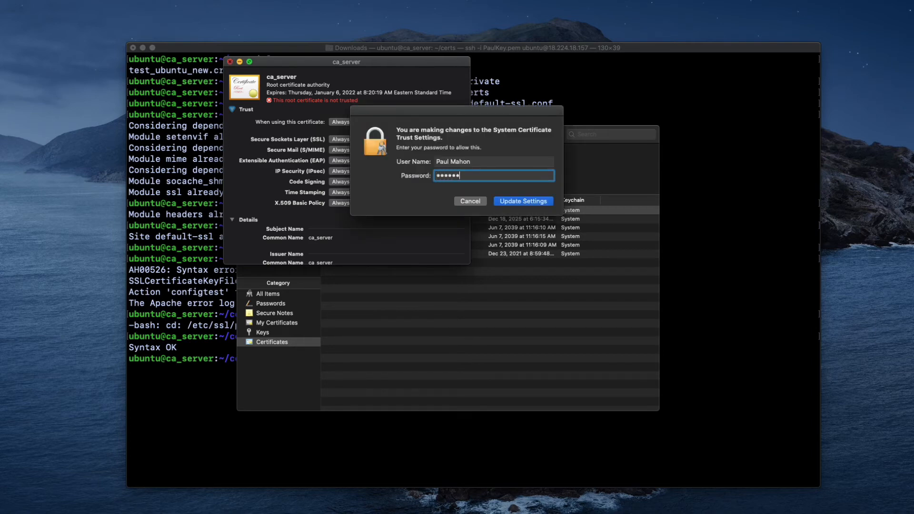
{"action": "left_click", "coordinate": [522, 201]}
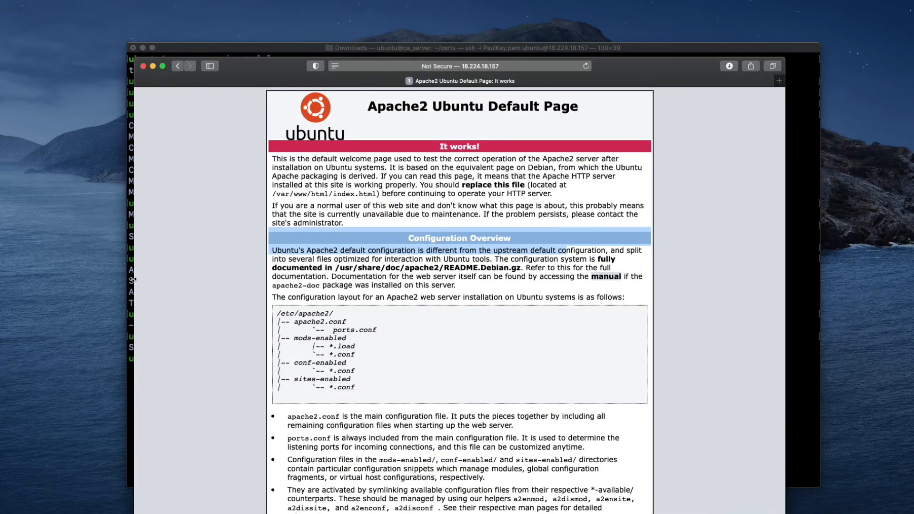
{"action": "left_click", "coordinate": [460, 66]}
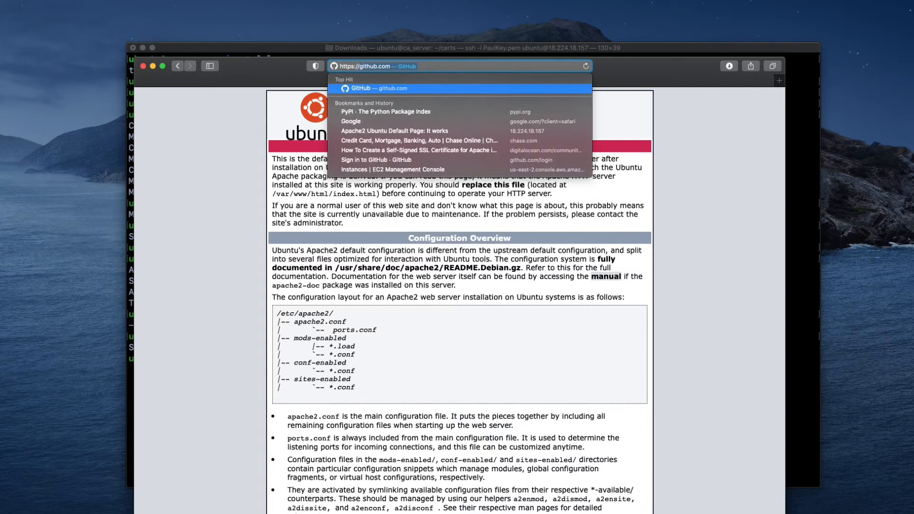
{"action": "type", "text": "18.224.18.157"}
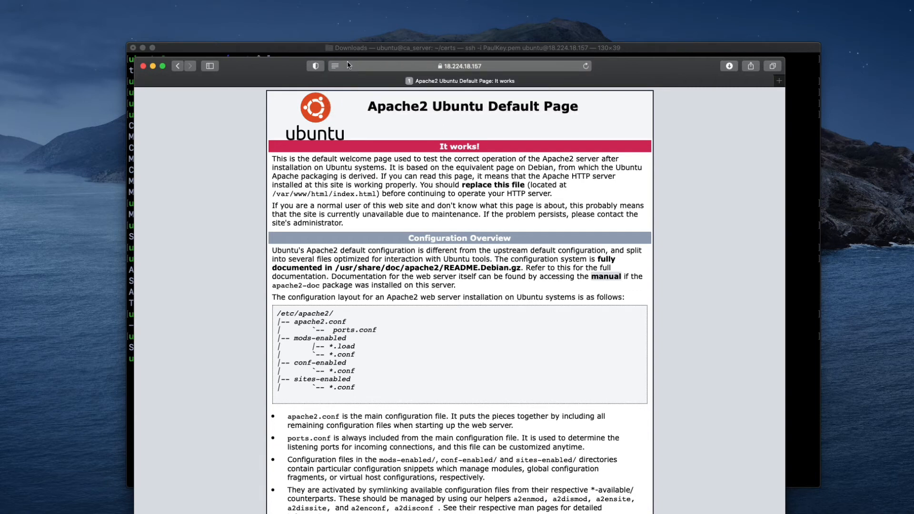
{"action": "mouse_move", "coordinate": [596, 83]}
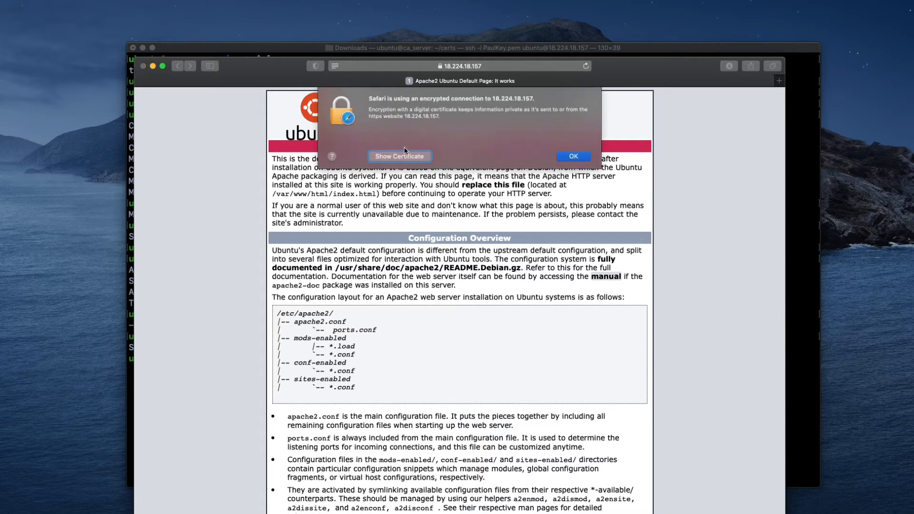
{"action": "left_click", "coordinate": [398, 156]}
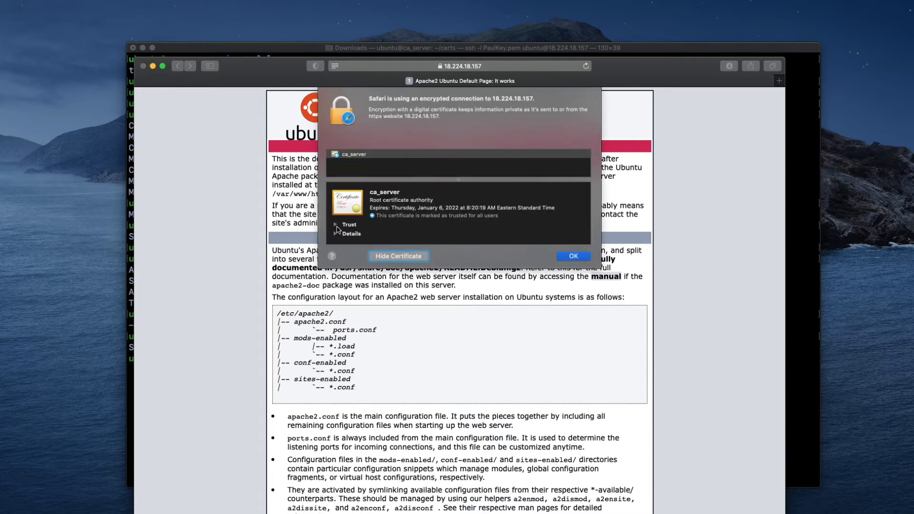
{"action": "left_click", "coordinate": [335, 235]}
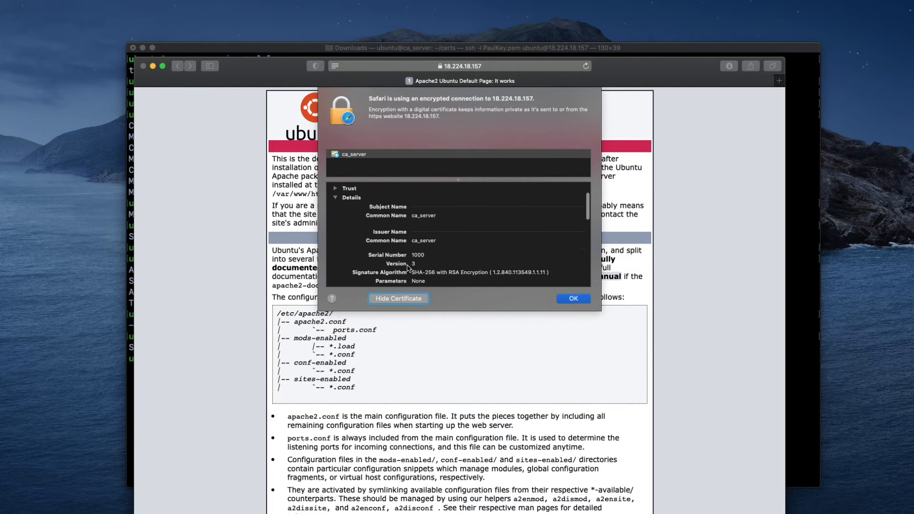
{"action": "scroll", "scroll_direction": "down", "scroll_amount": 3}
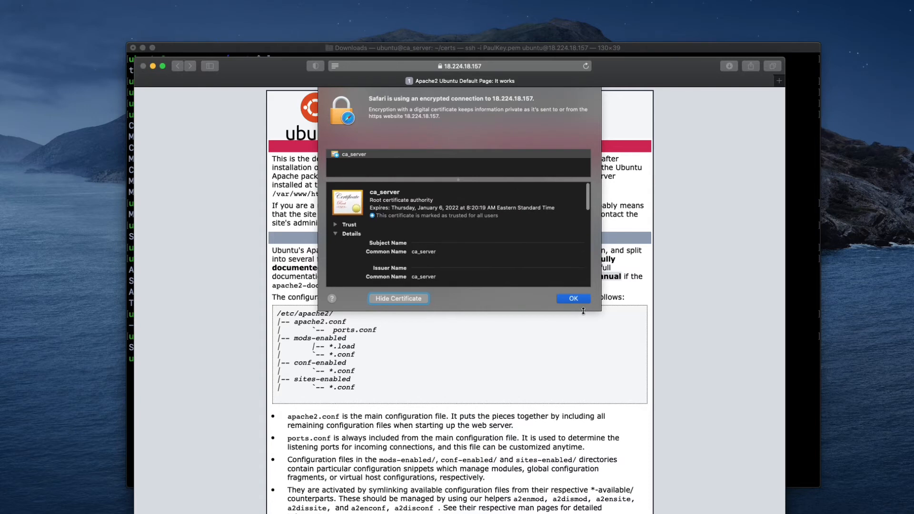
{"action": "left_click", "coordinate": [572, 300]}
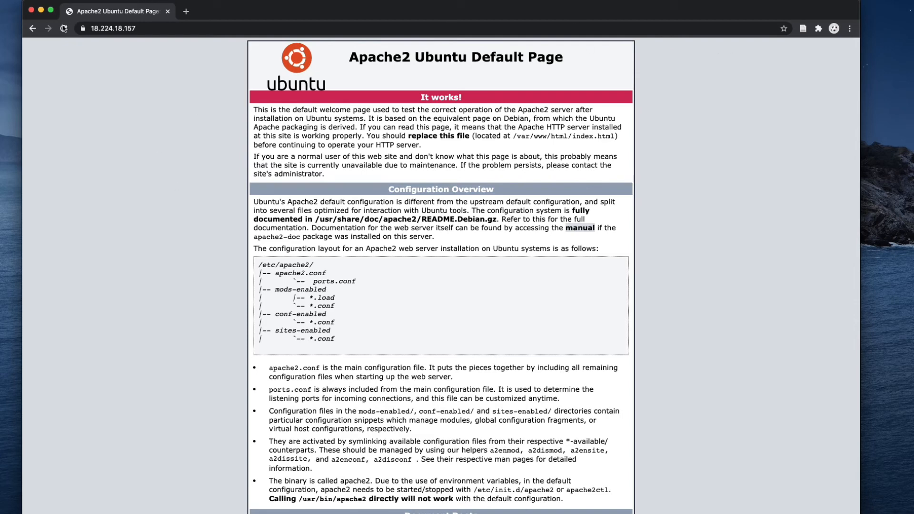
{"action": "left_click", "coordinate": [64, 27]}
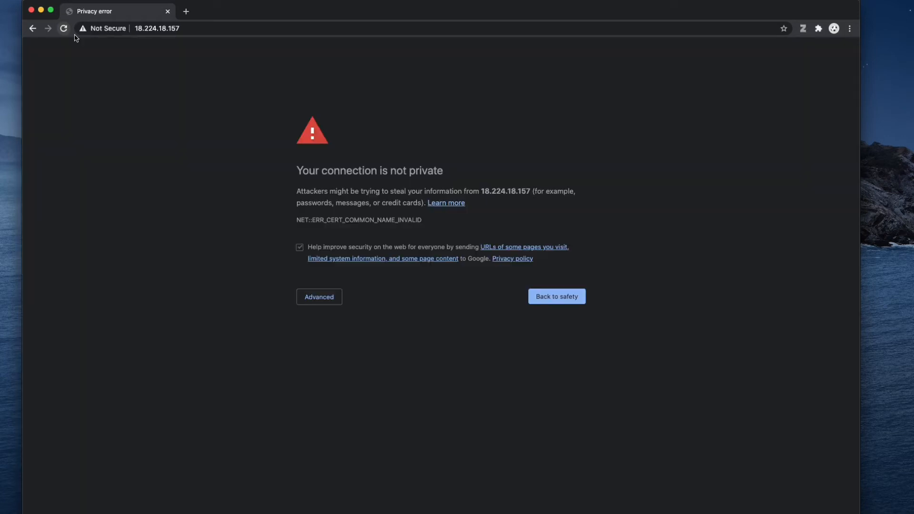
{"action": "left_click", "coordinate": [319, 297]}
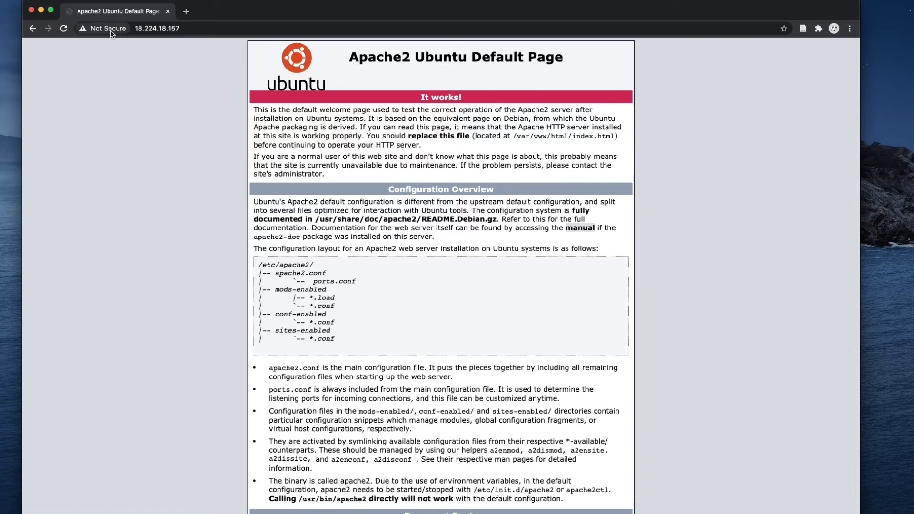
{"action": "left_click", "coordinate": [163, 27]}
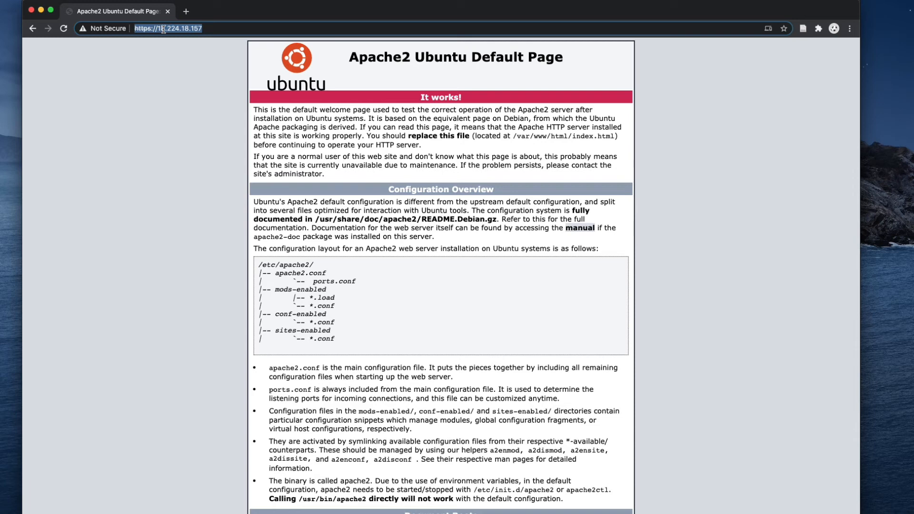
{"action": "left_click", "coordinate": [64, 28]}
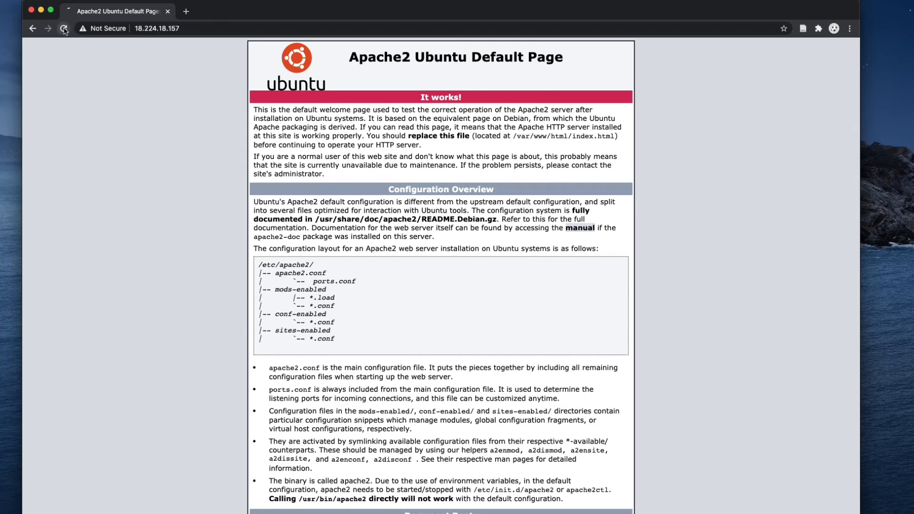
{"action": "left_click", "coordinate": [64, 28]}
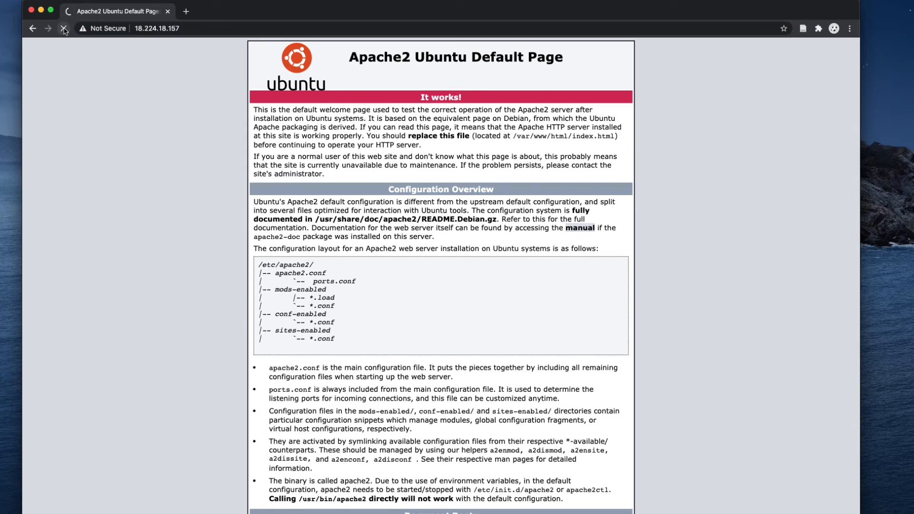
{"action": "left_click", "coordinate": [64, 28]}
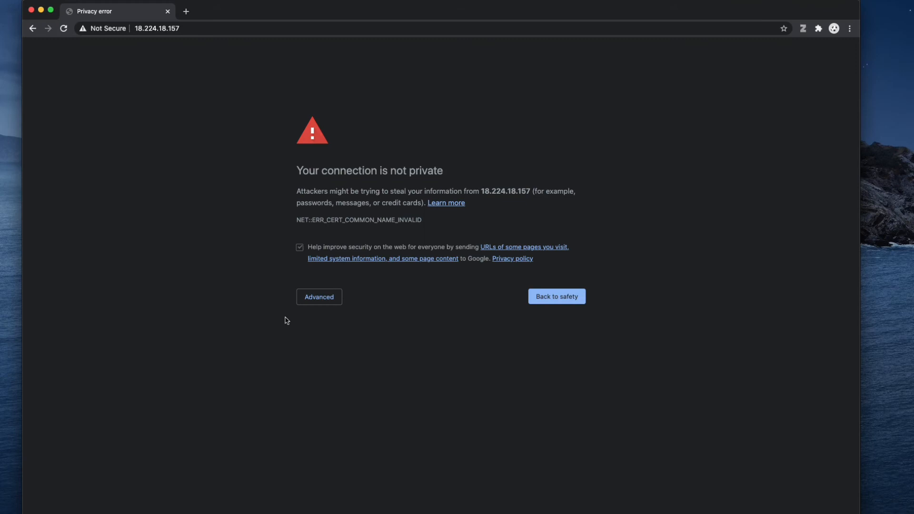
Expand Advanced to see the certificate is for ca_server, then proceed to 18.224.18.157 (unsafe).
{"action": "left_click", "coordinate": [319, 297]}
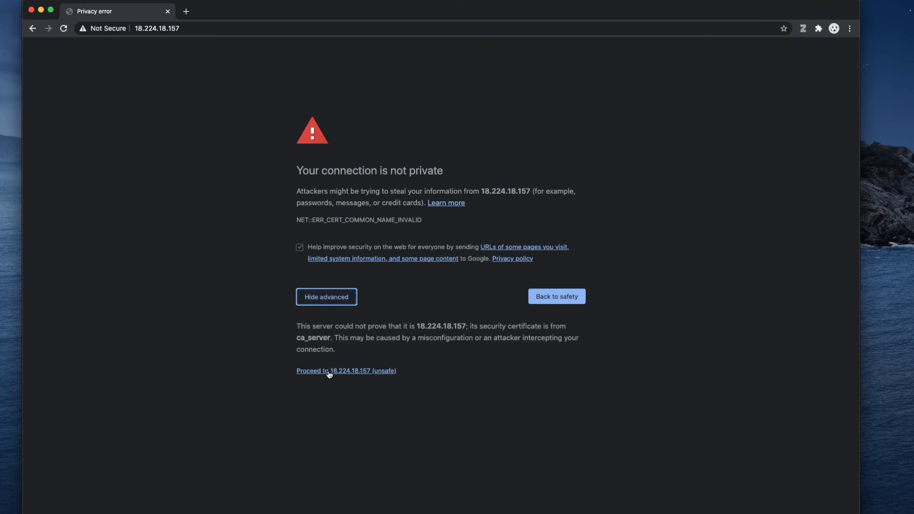
{"action": "left_click", "coordinate": [346, 370]}
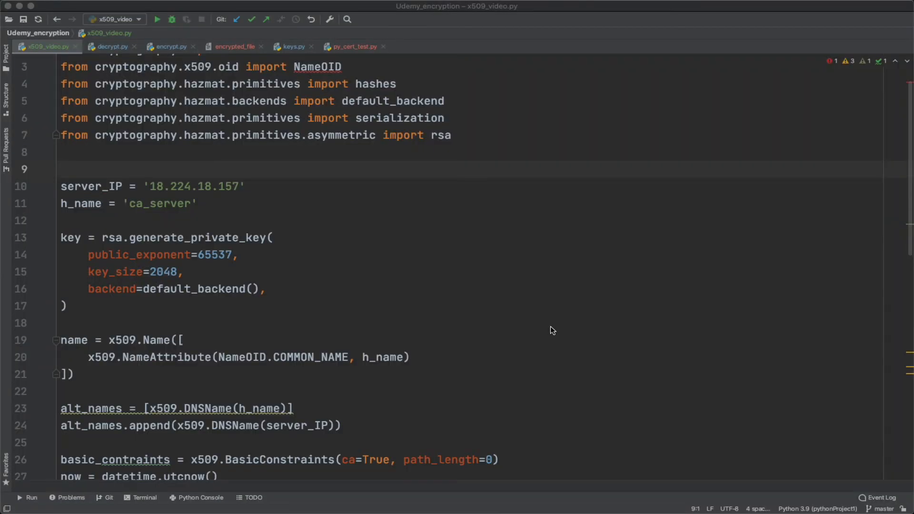
Add alt_names.append(x509.IPAddress(ipaddress.ip_address(server_IP))) below the DNSName line.
{"action": "scroll", "scroll_direction": "down", "scroll_amount": 3}
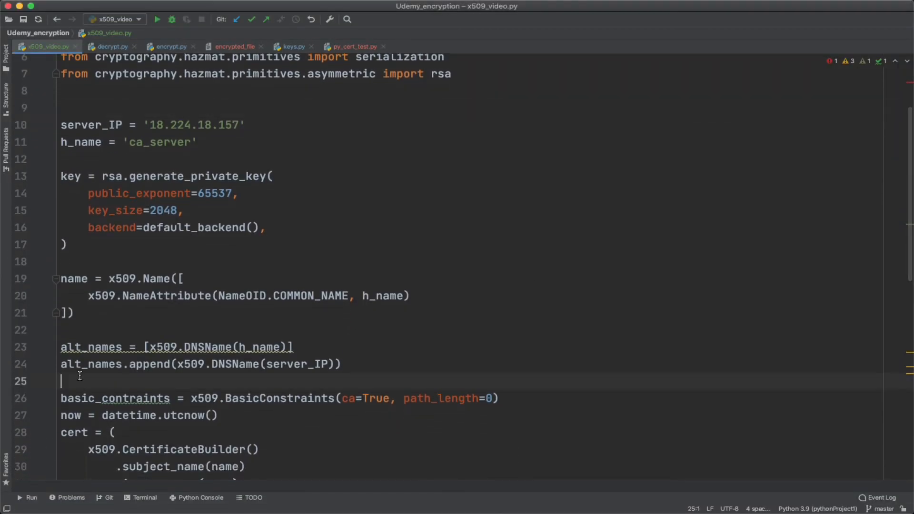
{"action": "key", "text": "enter"}
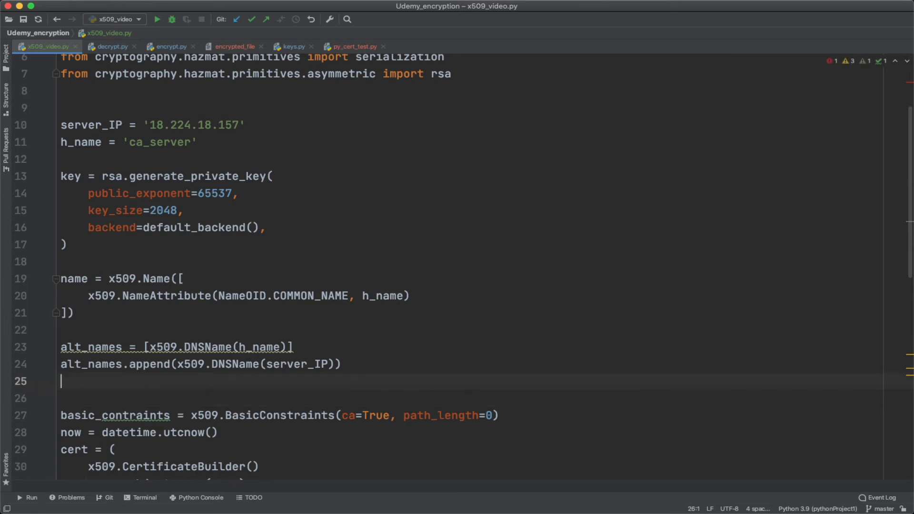
{"action": "type", "text": "alt_names.append(x509.IPAddress(ipaddress.ip_address(server_IP)))"}
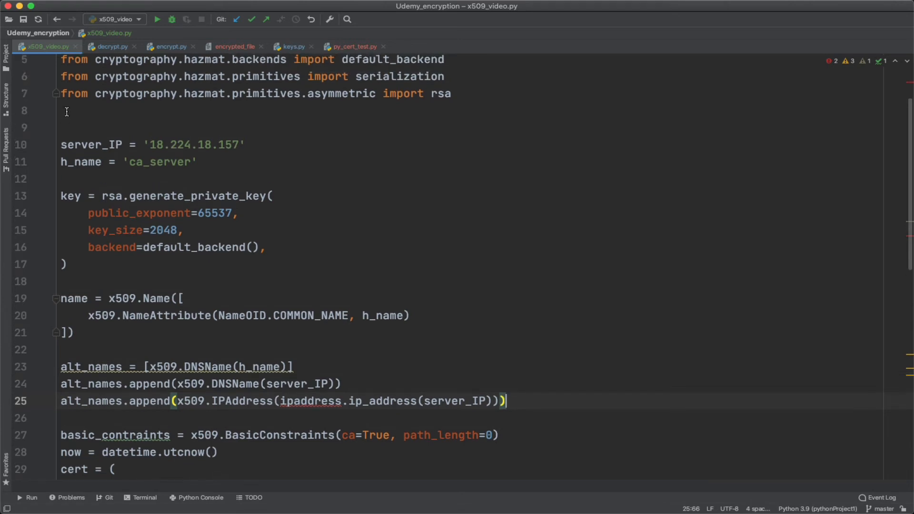
Add 'import ipaddress' at the top and show the Project file list.
{"action": "type", "text": "import ipaddress"}
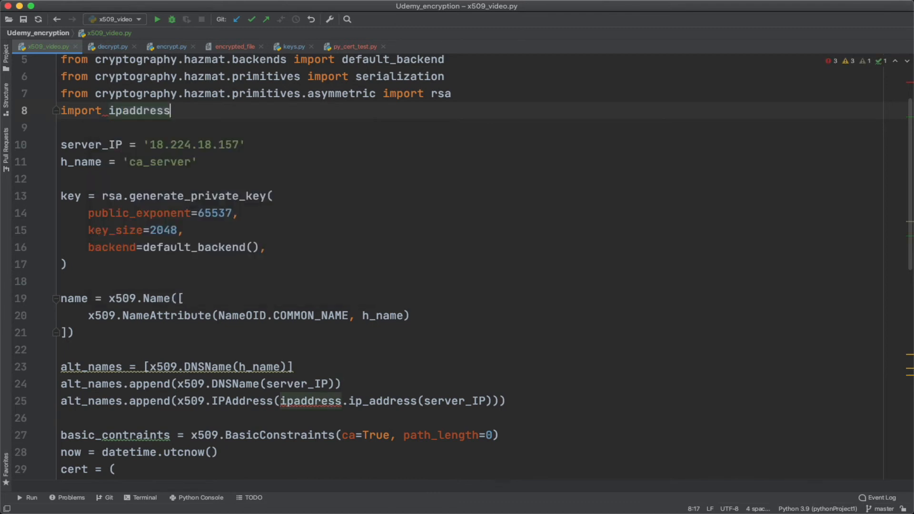
{"action": "scroll", "scroll_direction": "down", "scroll_amount": 3}
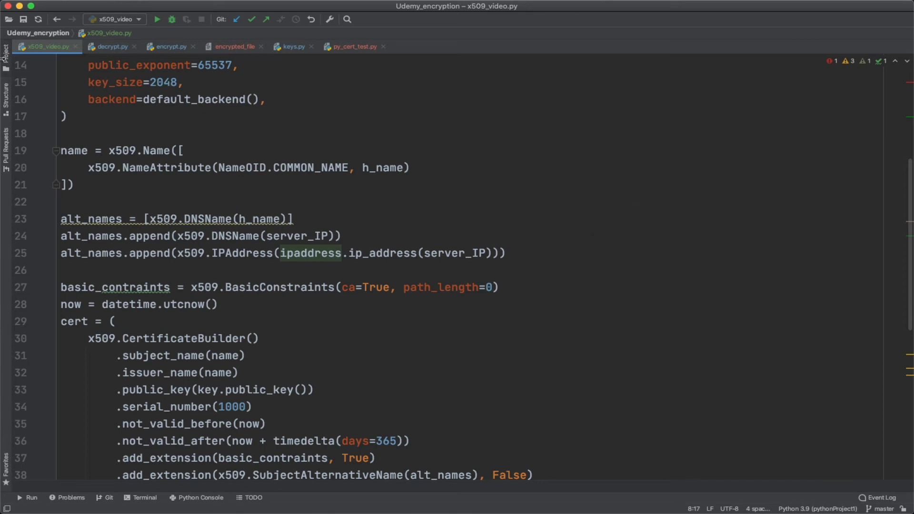
{"action": "left_click", "coordinate": [6, 56]}
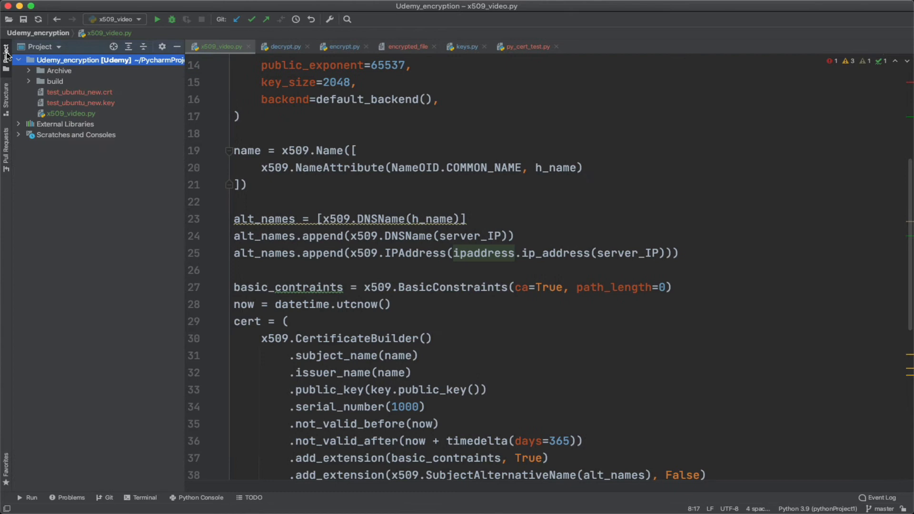
Delete test_ubuntu_new.crt and .key, then rerun x509_video to regenerate them.
{"action": "left_click", "coordinate": [80, 92]}
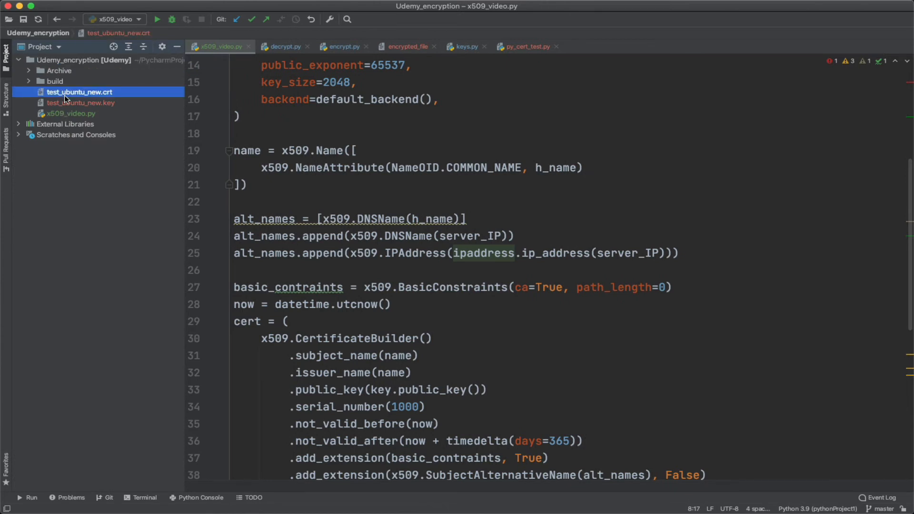
{"action": "left_click", "coordinate": [81, 102]}
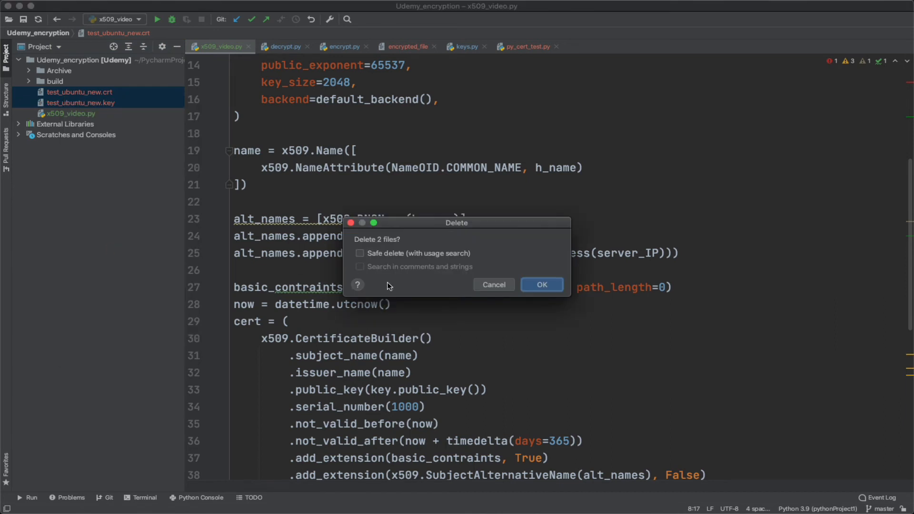
{"action": "left_click", "coordinate": [540, 284]}
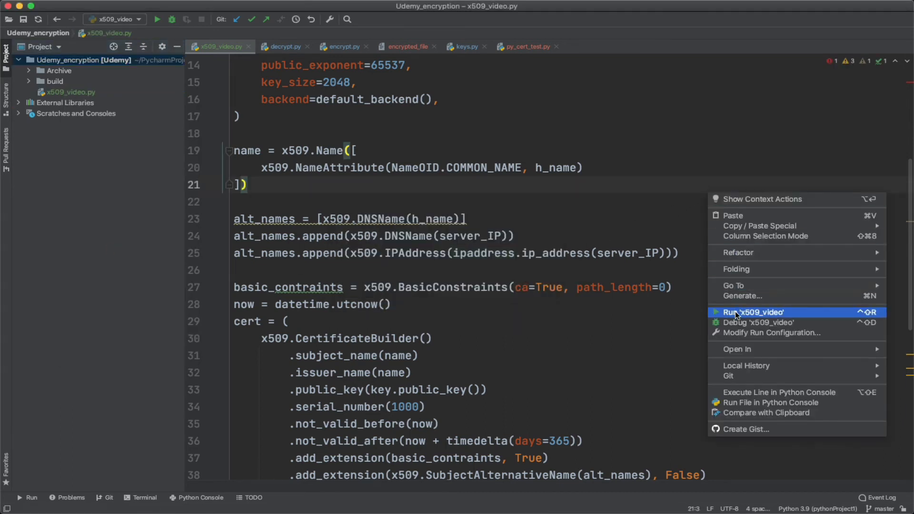
{"action": "left_click", "coordinate": [752, 312]}
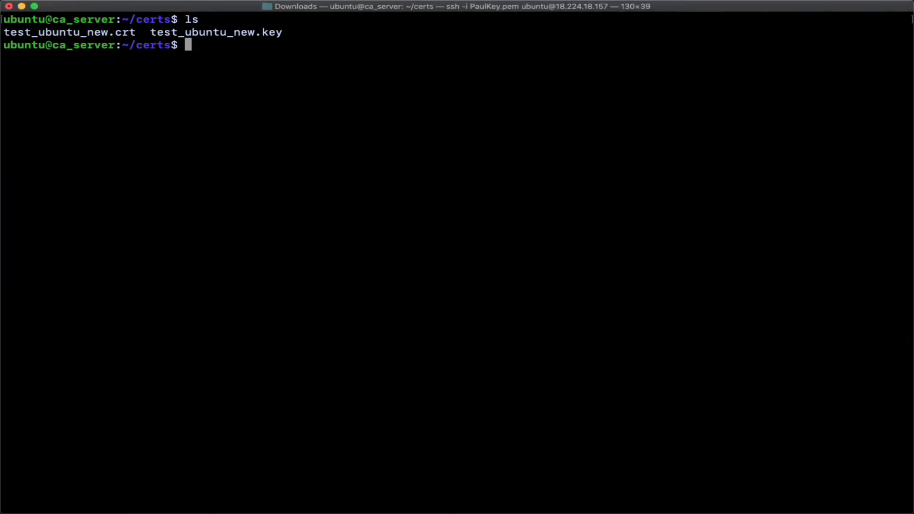
Move test_ubuntu_new.key into /etc/ssl/private with sudo mv.
{"action": "type", "text": "sudo m"}
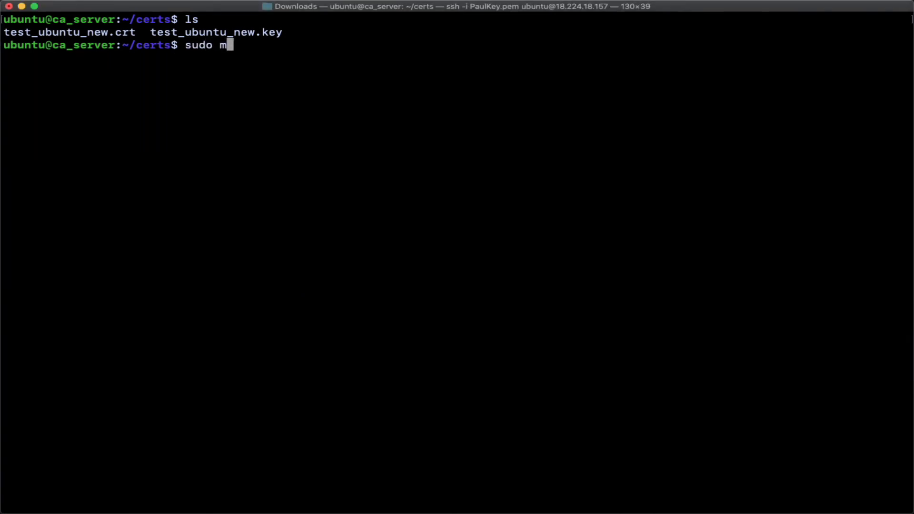
{"action": "type", "text": "v test"}
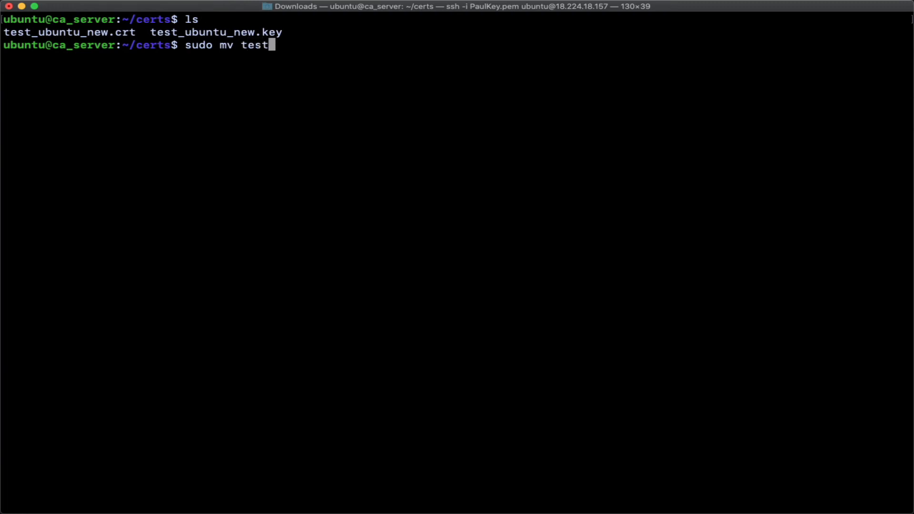
{"action": "type", "text": "_ubuntu_new.ky"}
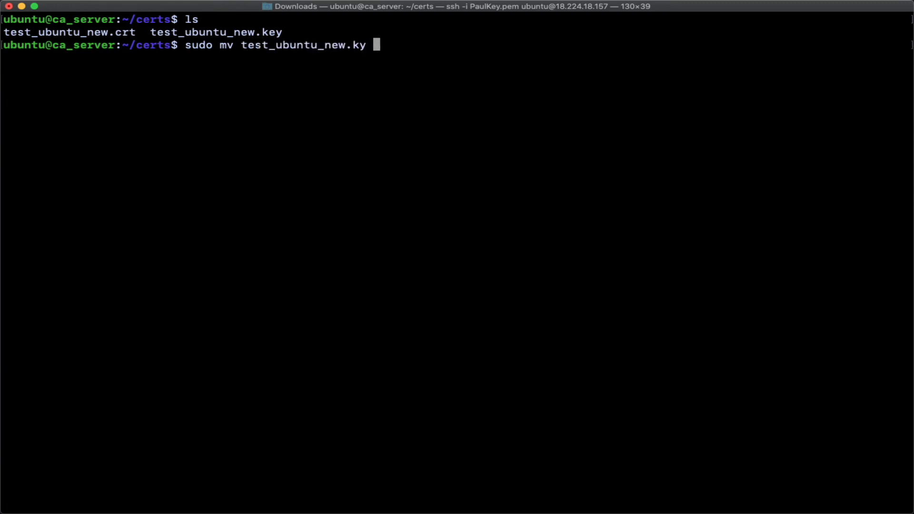
{"action": "type", "text": "e"}
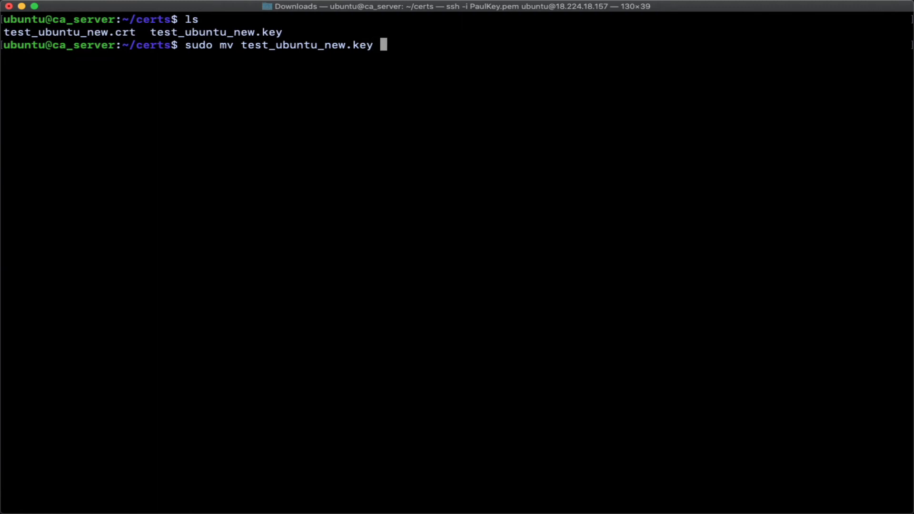
{"action": "type", "text": "/etc/ssl/private"}
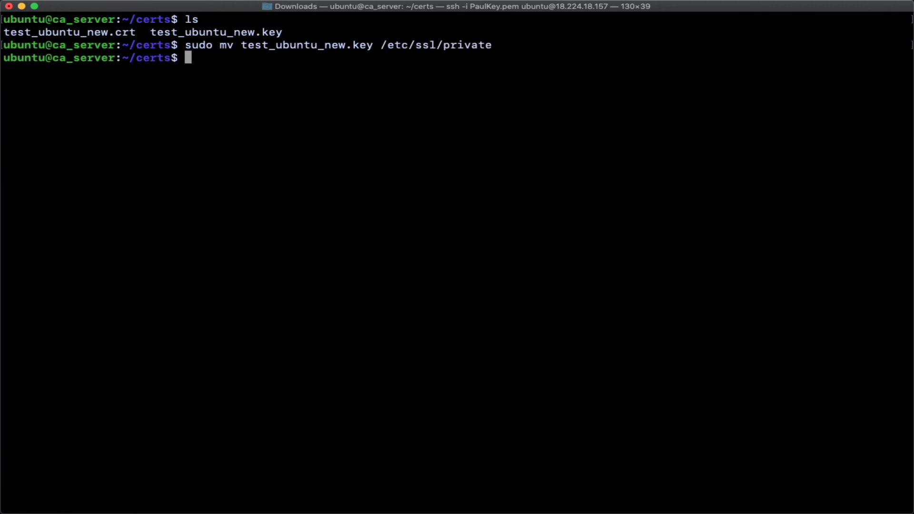
Copy test_ubuntu_new.crt to /etc/ssl/certs and restart apache2 with systemctl.
{"action": "type", "text": "sudo"}
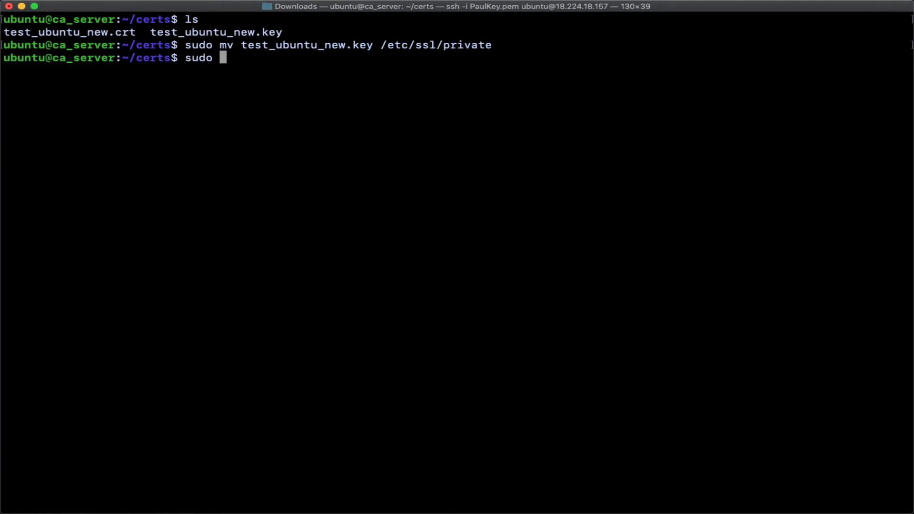
{"action": "type", "text": "cp t"}
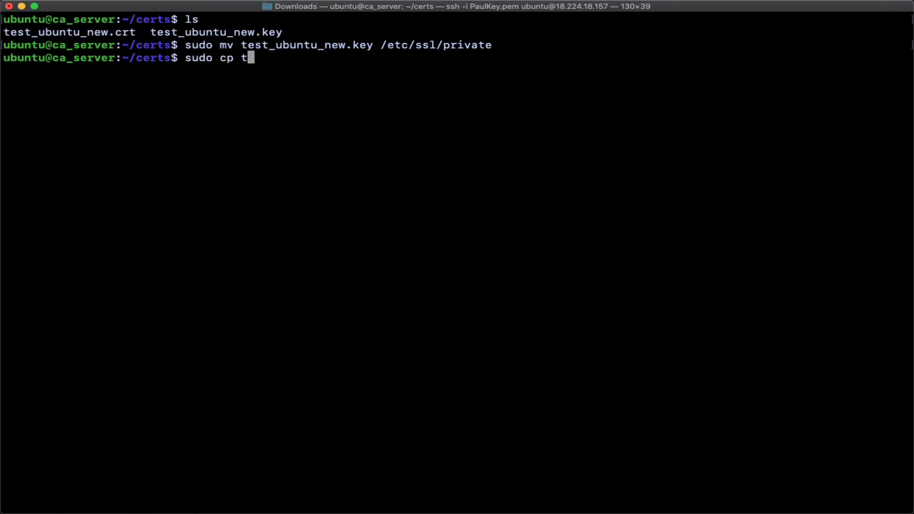
{"action": "type", "text": "est_ubuntu_new.crt /etc/ssl/cert"}
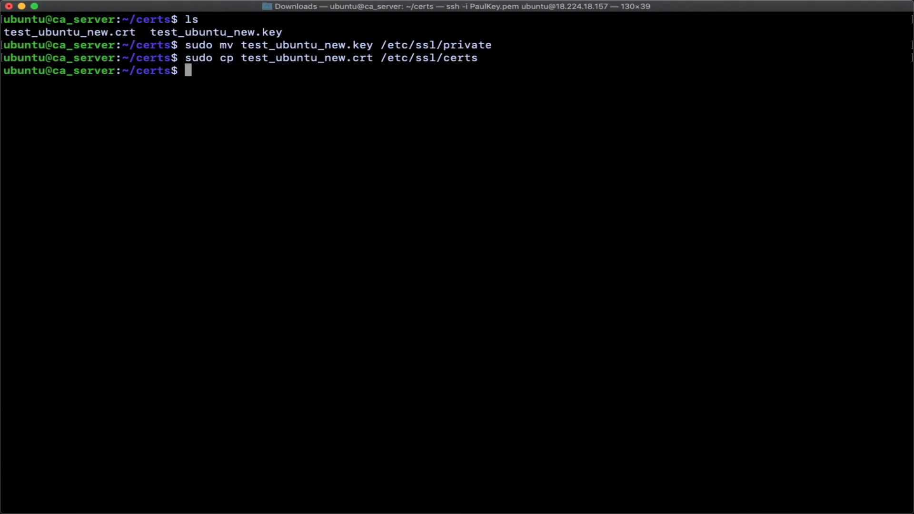
{"action": "type", "text": "sudo sys"}
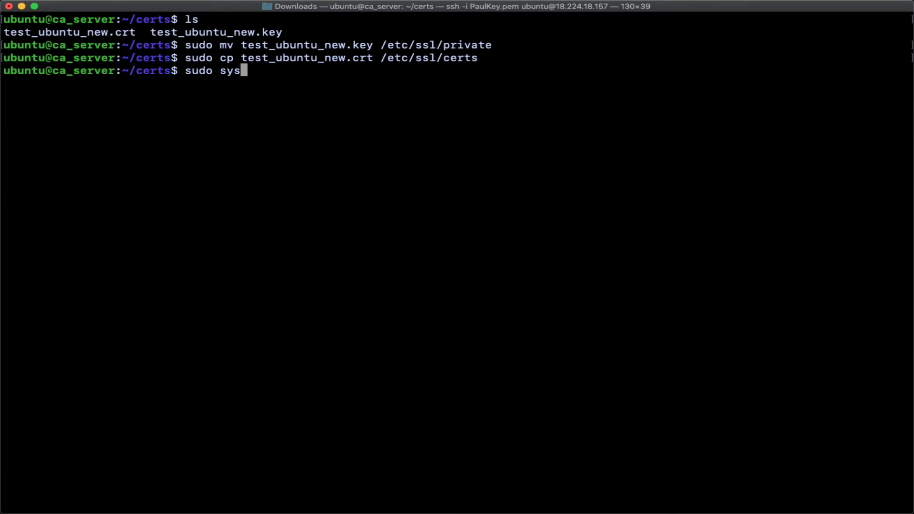
{"action": "type", "text": "temctl restart apache2"}
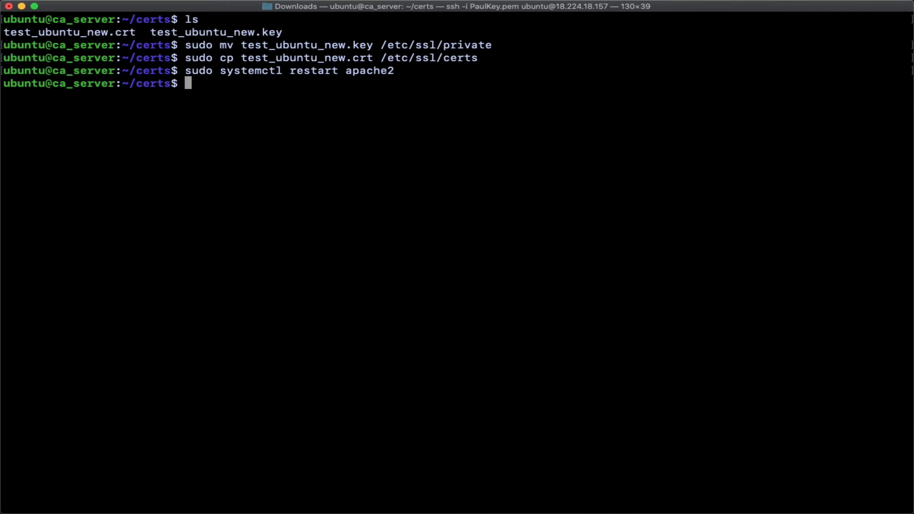
{"action": "key", "text": "cmd+space"}
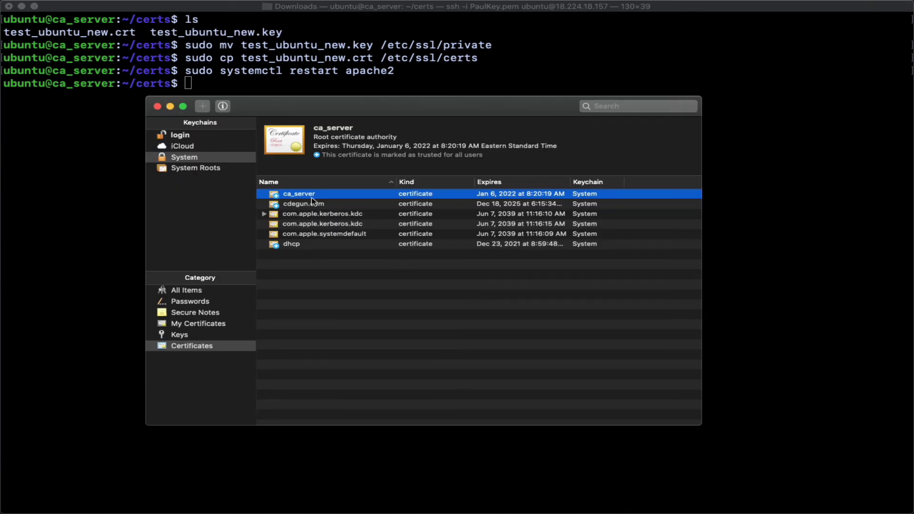
Delete the old ca_server certificate and import the regenerated test_ubuntu_new.crt.
{"action": "right_click", "coordinate": [299, 194]}
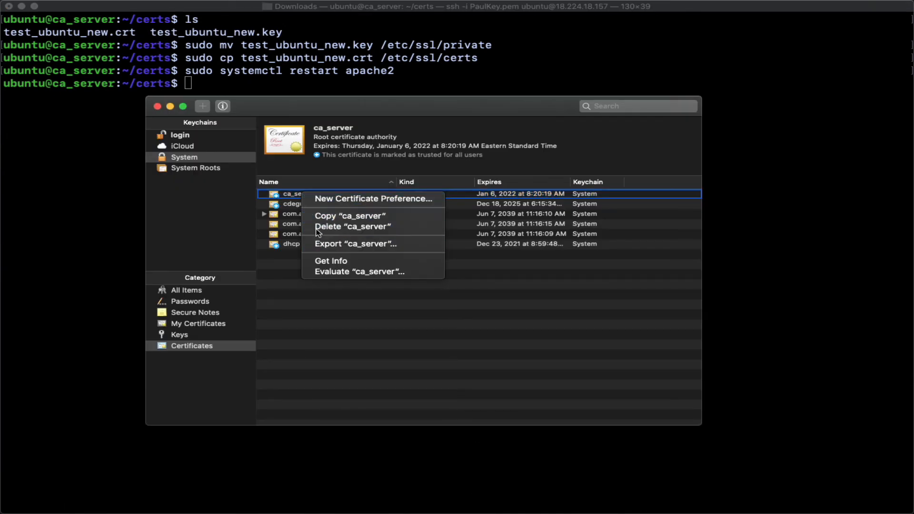
{"action": "left_click", "coordinate": [352, 226]}
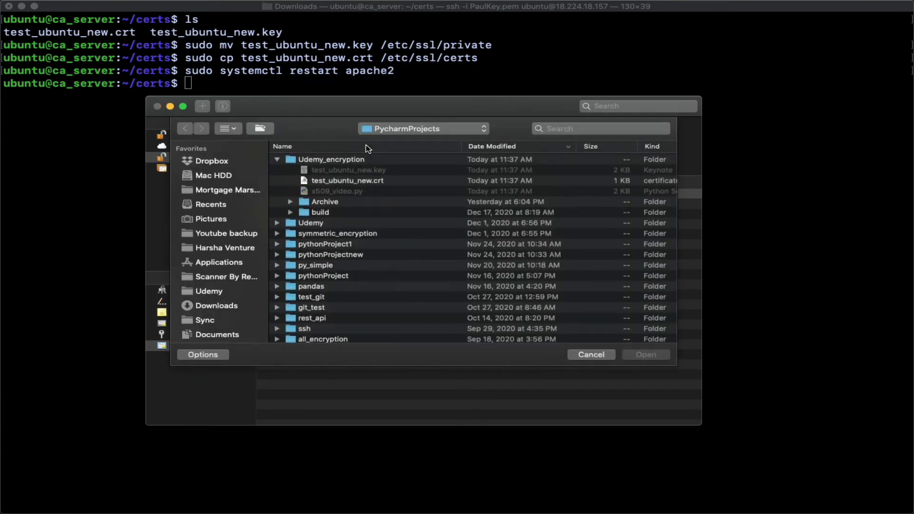
{"action": "left_click", "coordinate": [346, 180]}
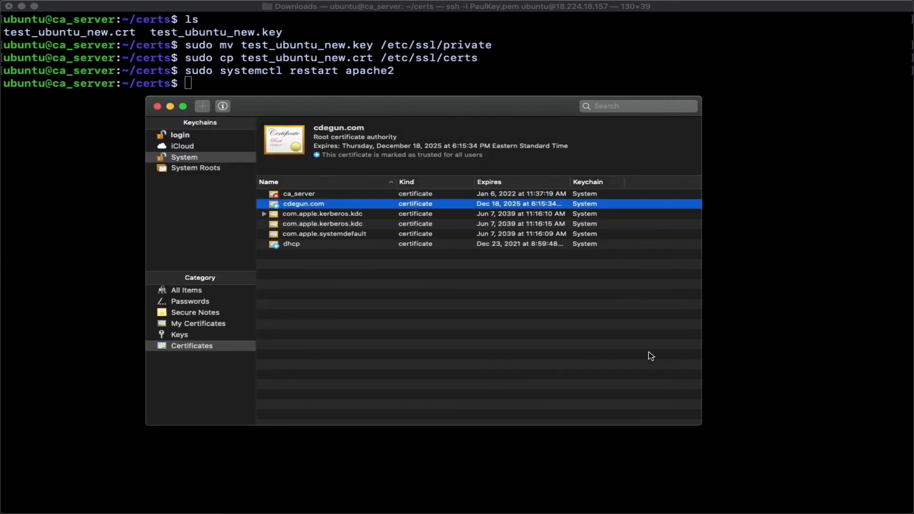
Set the new ca_server certificate's trust to Always Trust for all users.
{"action": "double_click", "coordinate": [298, 193]}
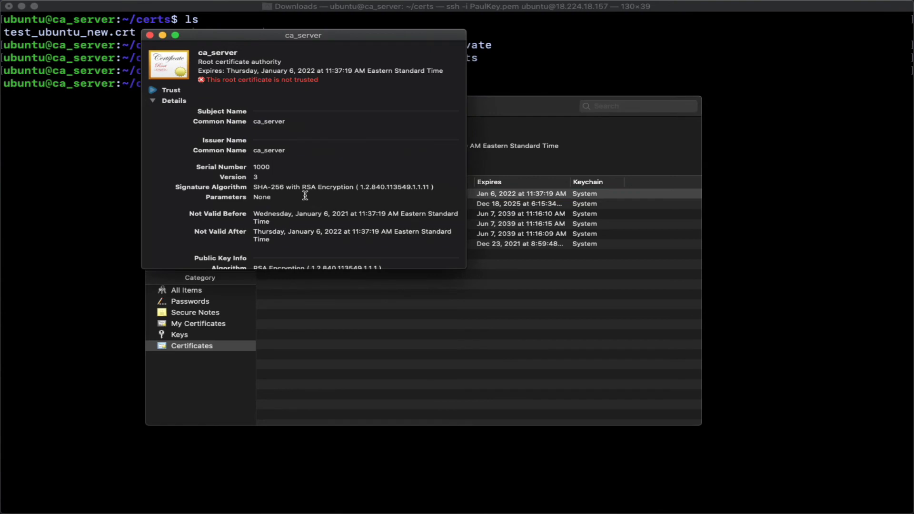
{"action": "left_click", "coordinate": [153, 89]}
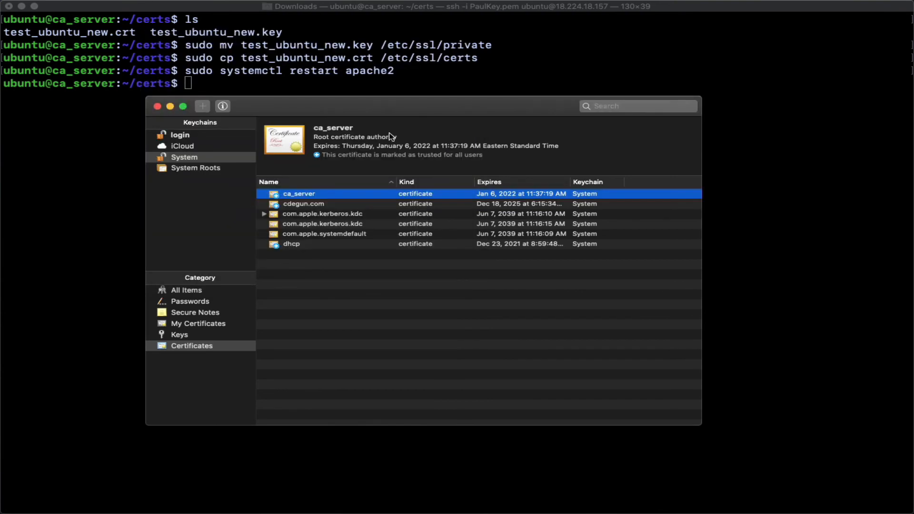
{"action": "left_click", "coordinate": [157, 105]}
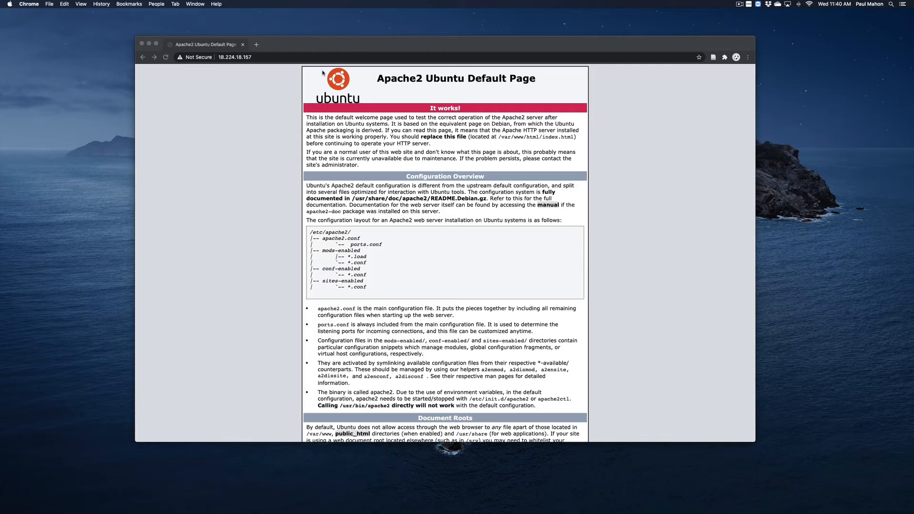
Reload the Apache default page at 18.224.18.157 to check the connection is now secure.
{"action": "left_click", "coordinate": [242, 57]}
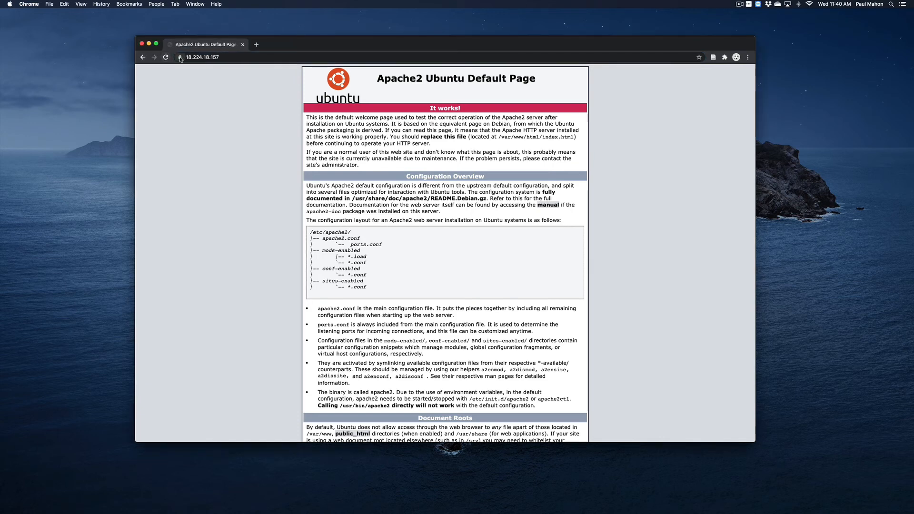
{"action": "left_click", "coordinate": [180, 57]}
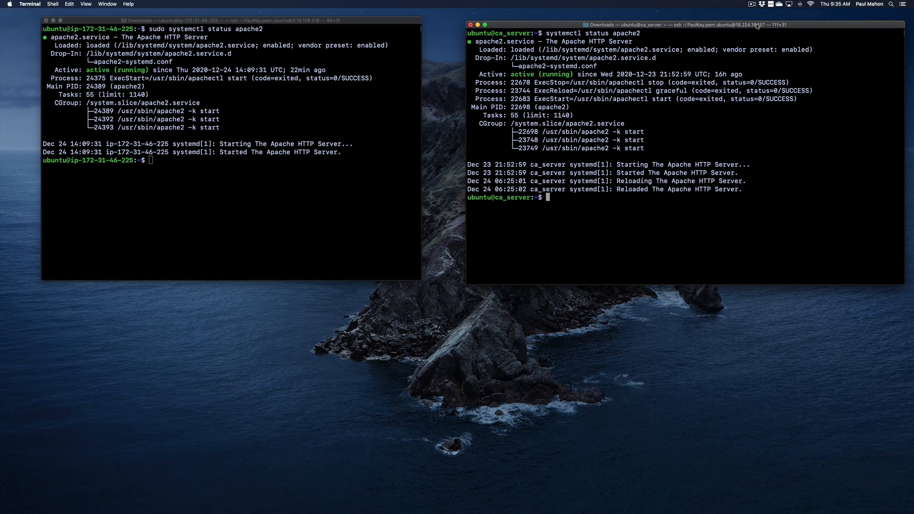
Switch to the Chrome tab showing the 3.16.108.218 'You are on AWS' default page.
{"action": "left_click", "coordinate": [313, 77]}
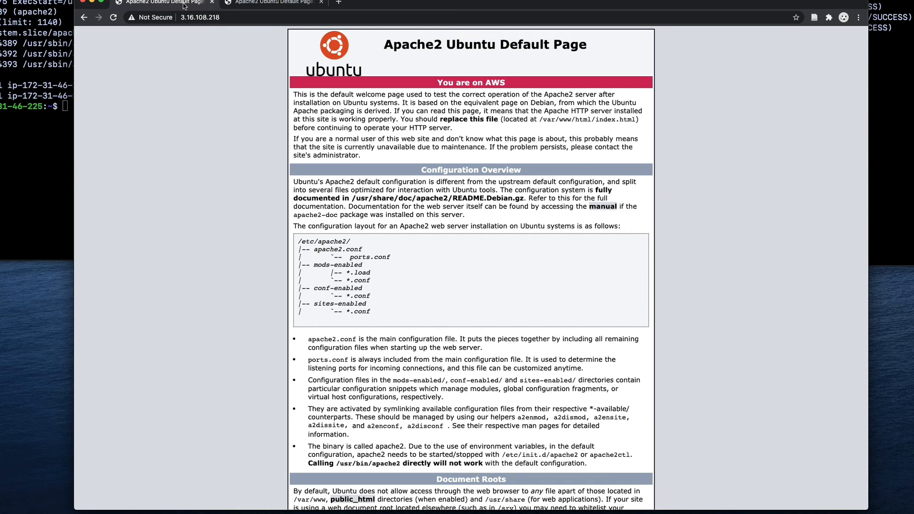
{"action": "type", "text": "http://3.16.108.218/test"}
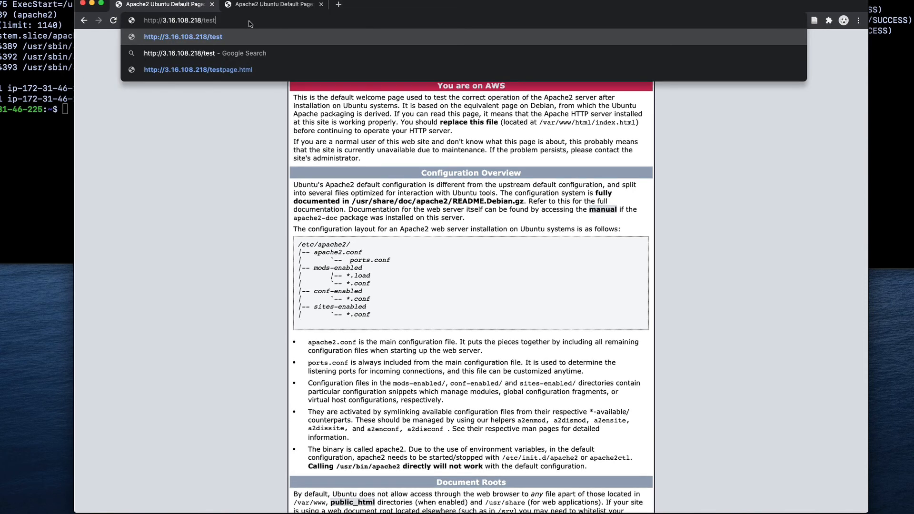
{"action": "left_click", "coordinate": [198, 70]}
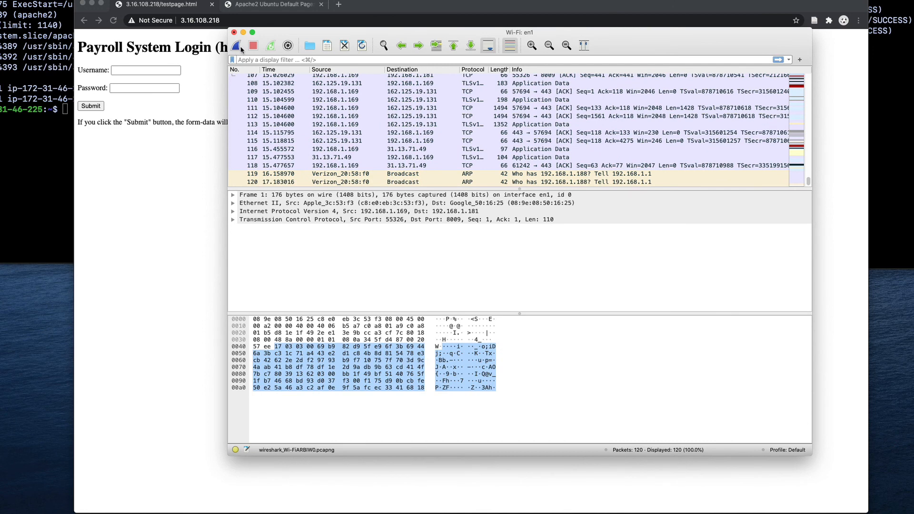
Start a fresh capture via Continue without Saving and begin an 'ip' display filter.
{"action": "left_click", "coordinate": [236, 45]}
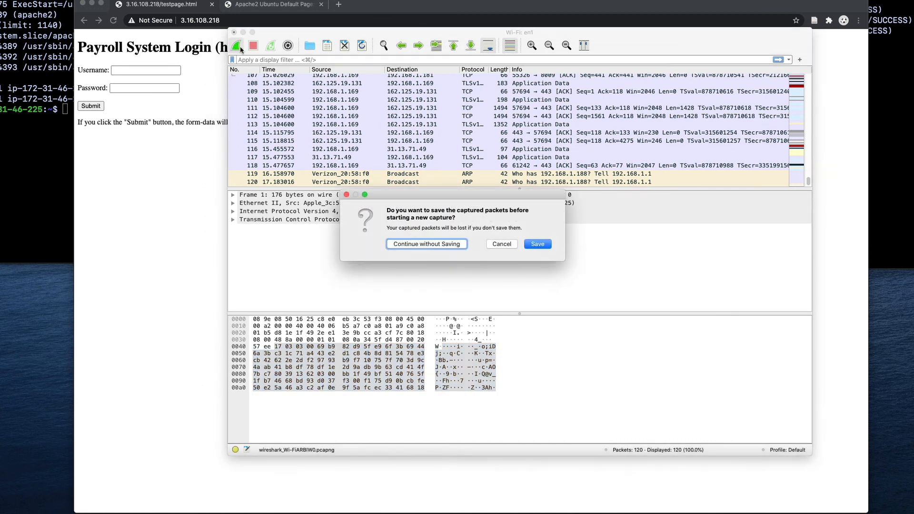
{"action": "left_click", "coordinate": [426, 243]}
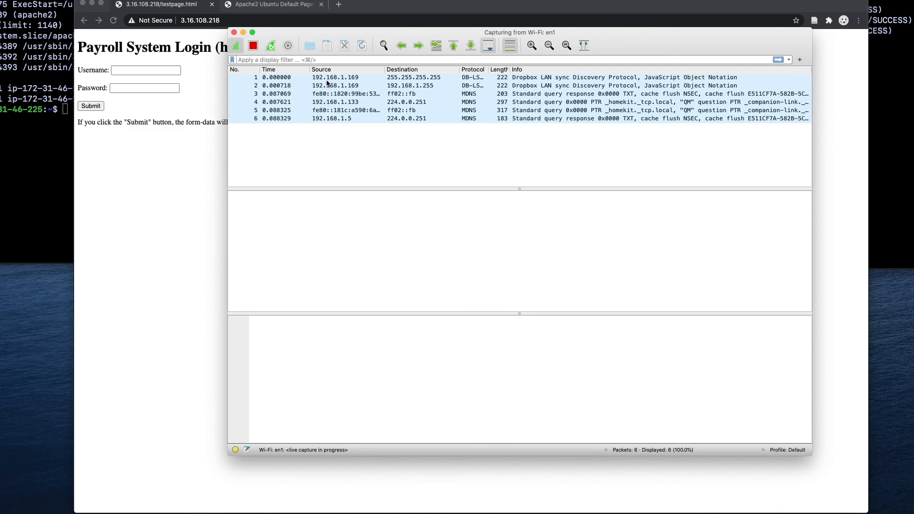
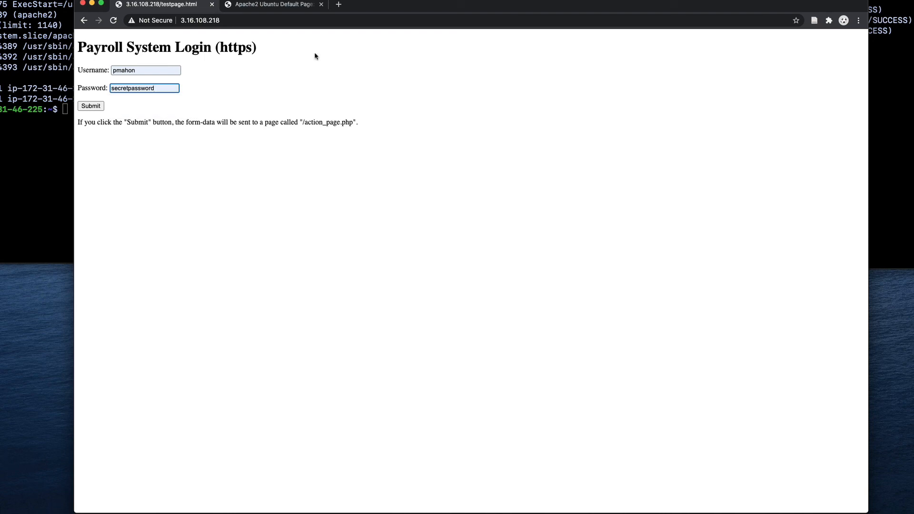
{"action": "left_click", "coordinate": [90, 106]}
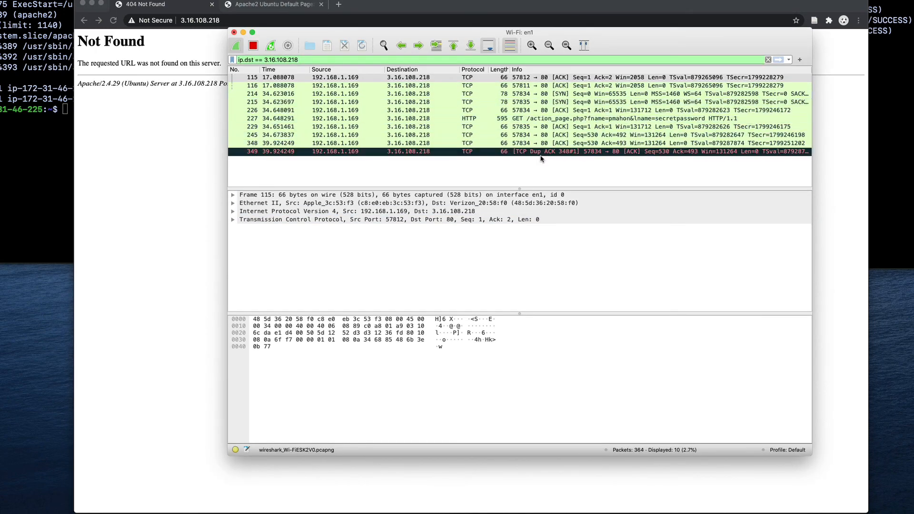
Follow the TCP stream of a login packet to 3.16.108.218, exposing the plain-text credentials, then return to the second server's tab.
{"action": "left_click", "coordinate": [318, 101]}
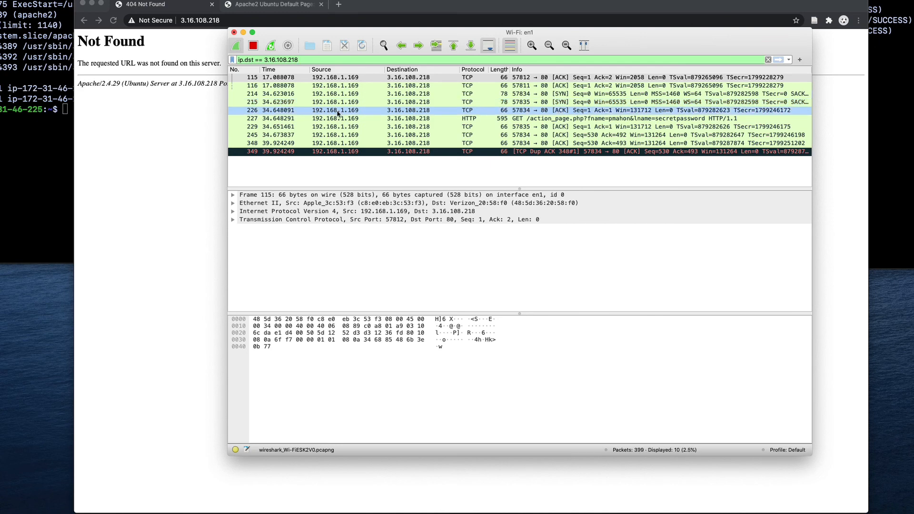
{"action": "left_click", "coordinate": [297, 102]}
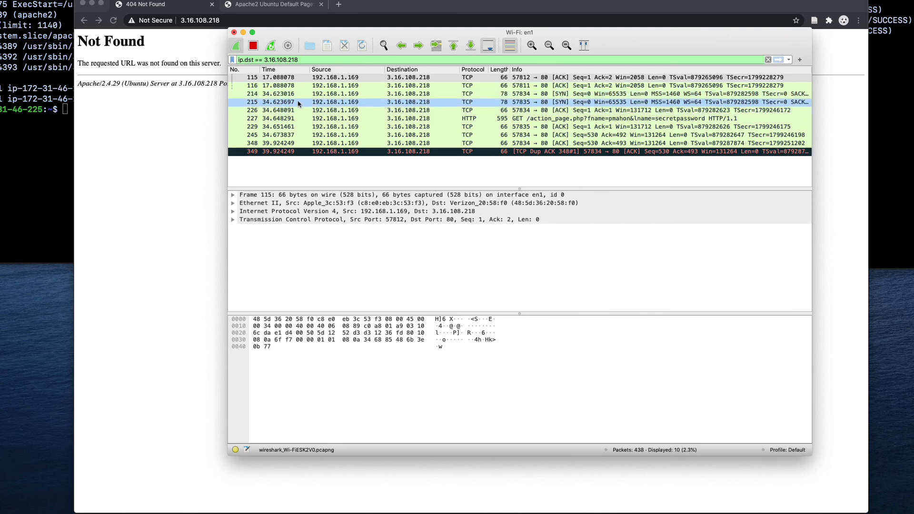
{"action": "right_click", "coordinate": [297, 102]}
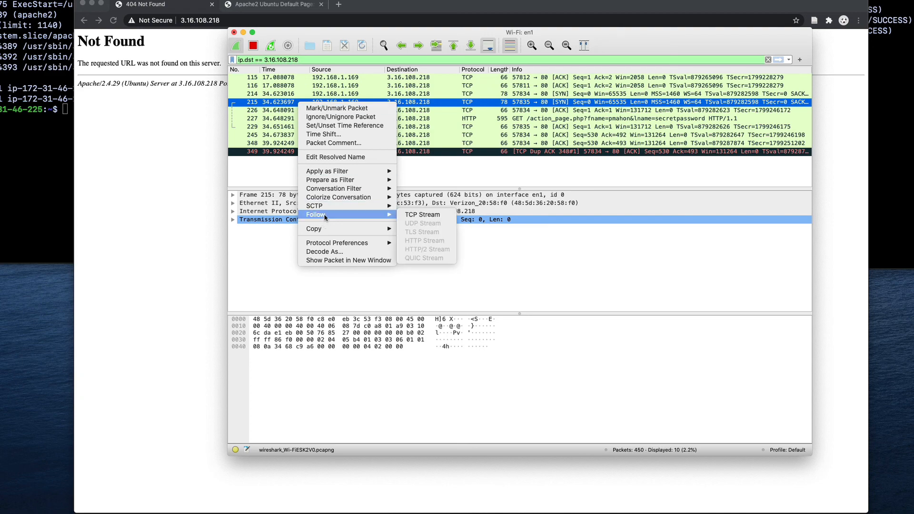
{"action": "left_click", "coordinate": [422, 214]}
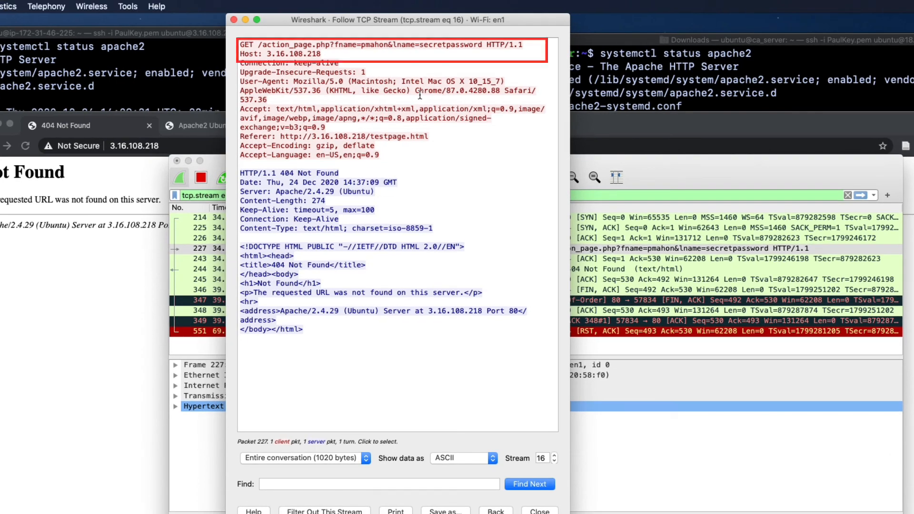
{"action": "mouse_move", "coordinate": [406, 121]}
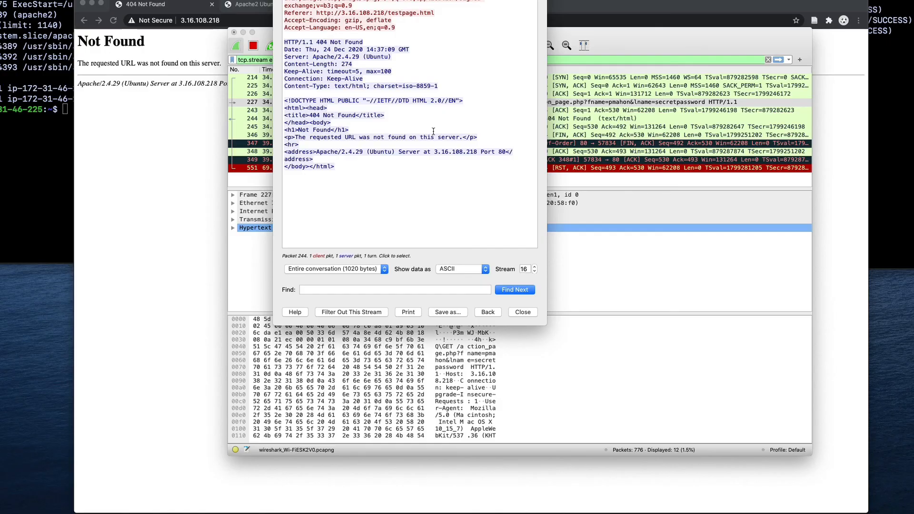
{"action": "left_click", "coordinate": [272, 5]}
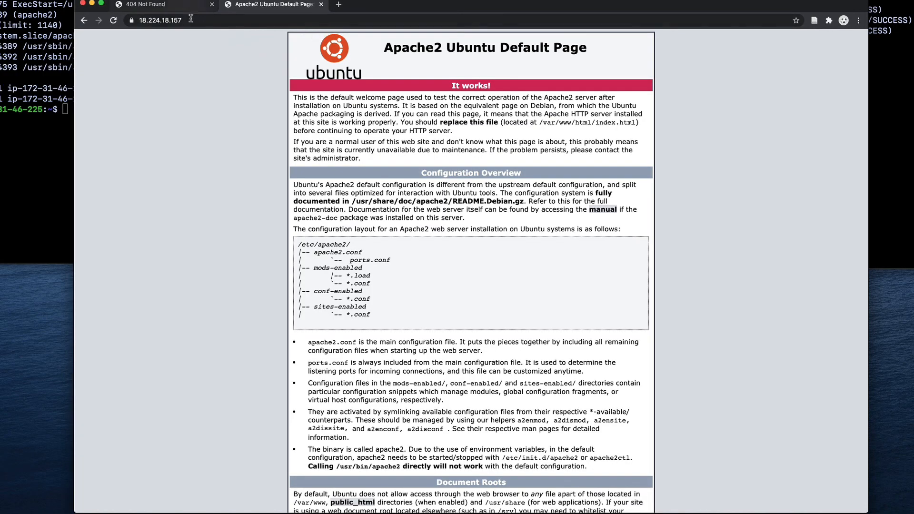
{"action": "left_click", "coordinate": [169, 20]}
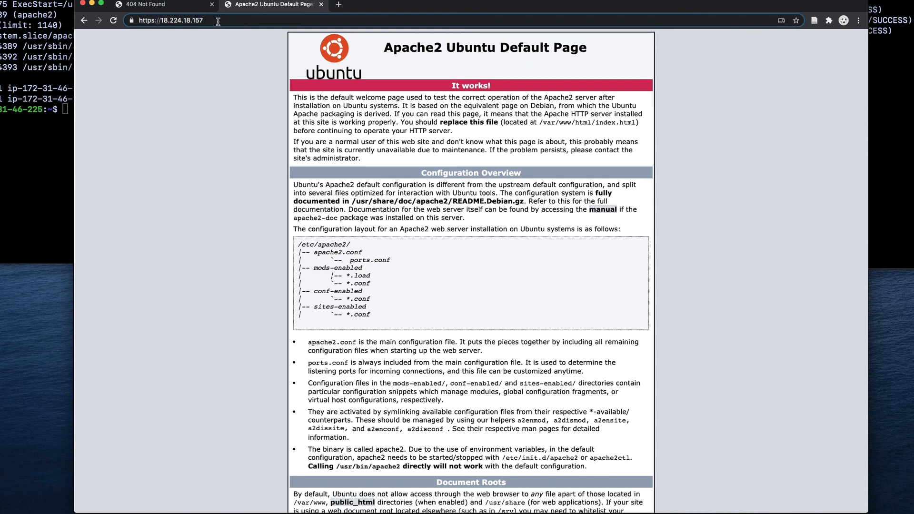
{"action": "left_click", "coordinate": [169, 20]}
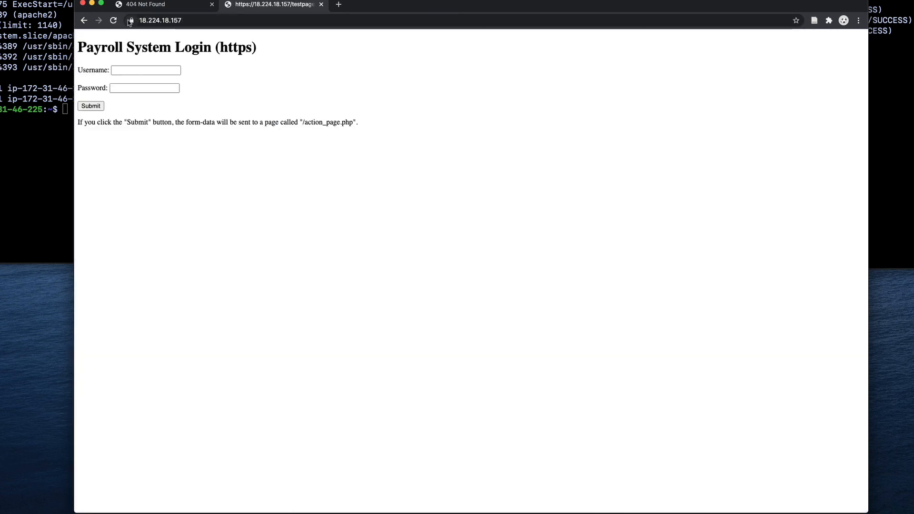
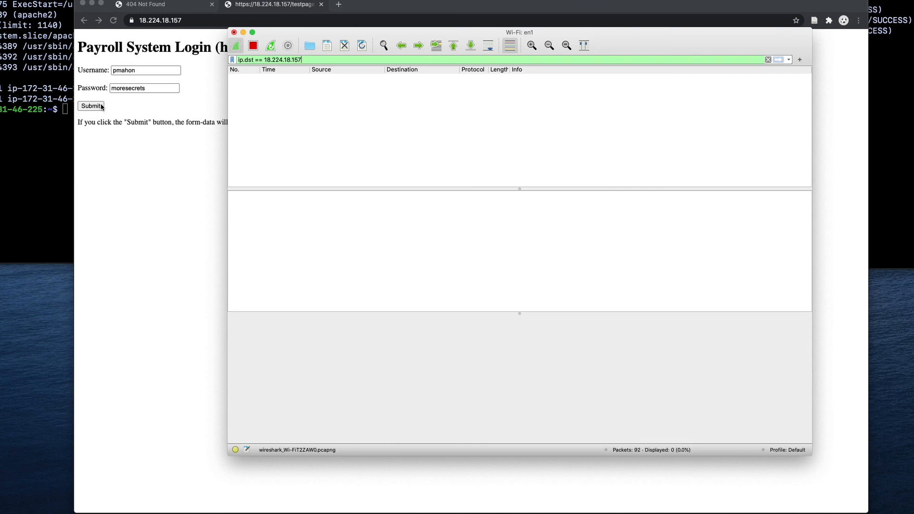
Submit the HTTPS login and follow its TCP stream to 18.224.18.157, showing only encrypted TLS data.
{"action": "left_click", "coordinate": [91, 106]}
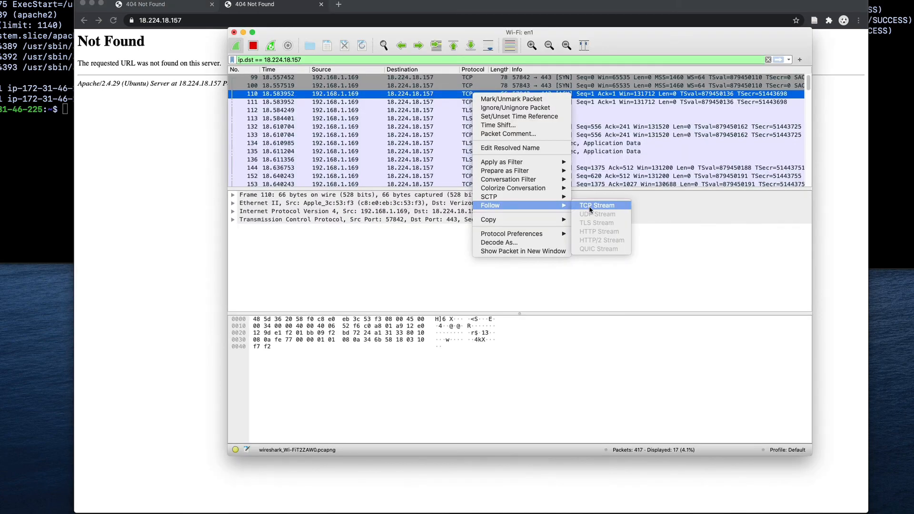
{"action": "left_click", "coordinate": [597, 205]}
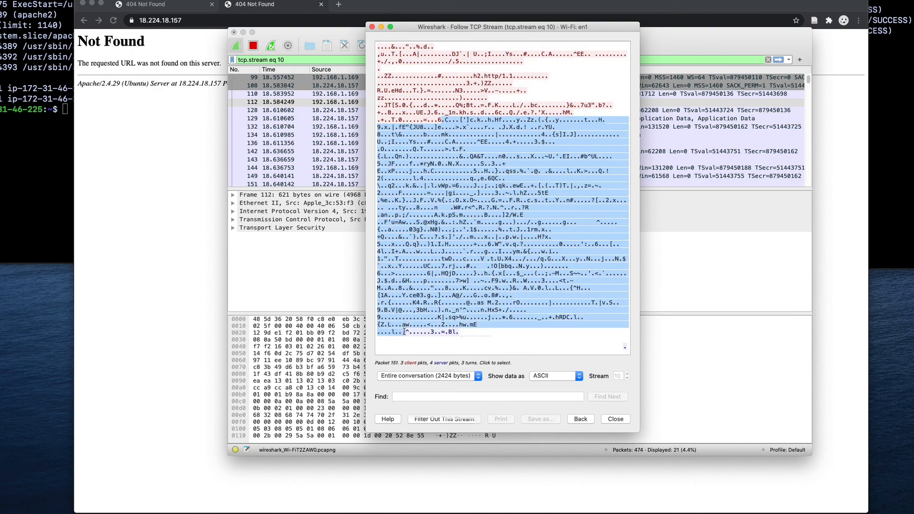
{"action": "scroll", "scroll_direction": "down", "scroll_amount": 3}
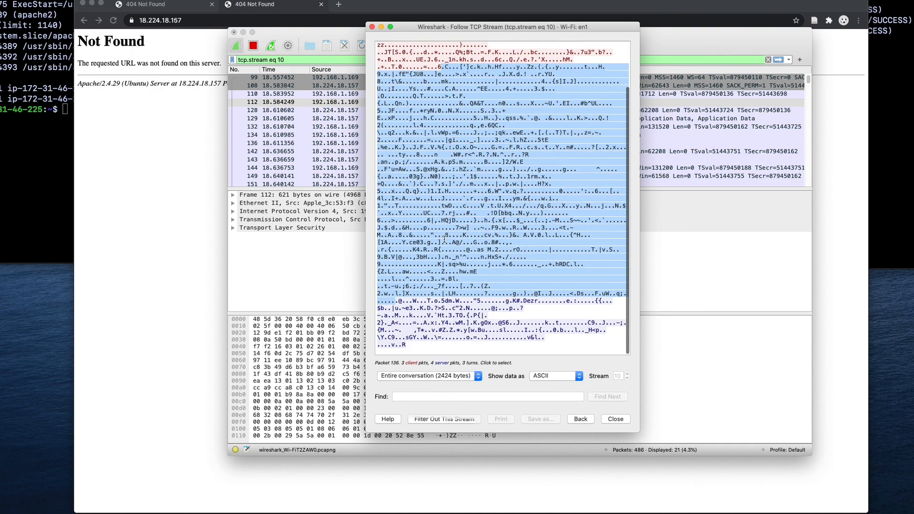